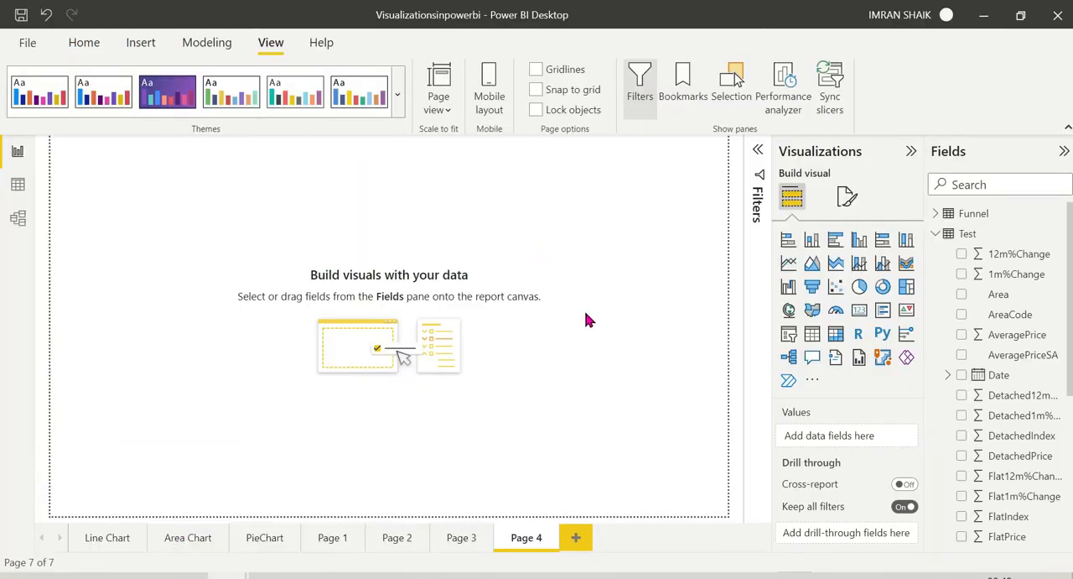
pyautogui.moveTo(520, 412)
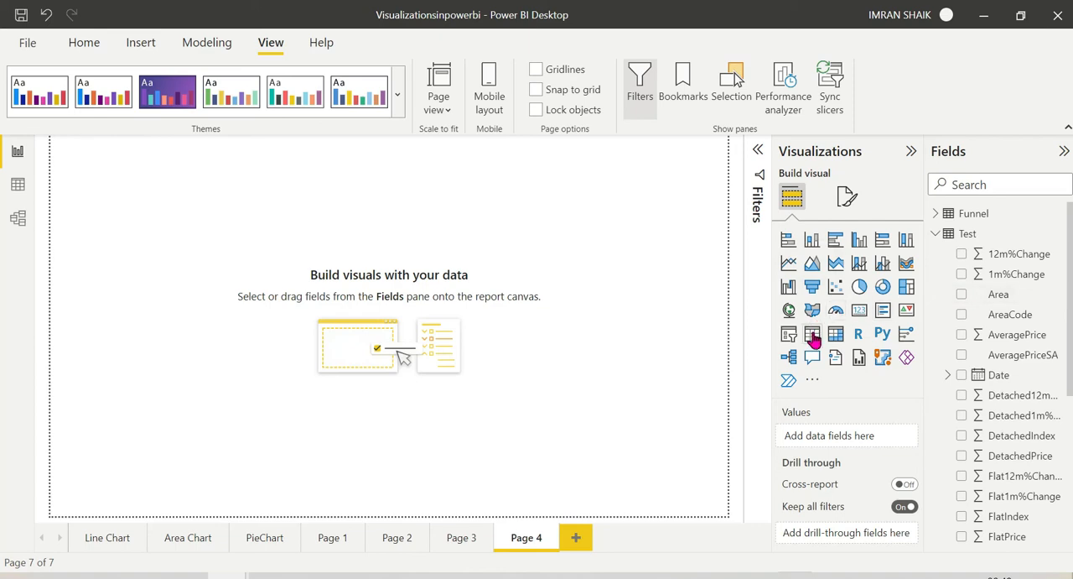
# Add a centred, enlarged table showing Area and SalesVolume for Midlands, North and Northwest
pyautogui.click(812, 334)
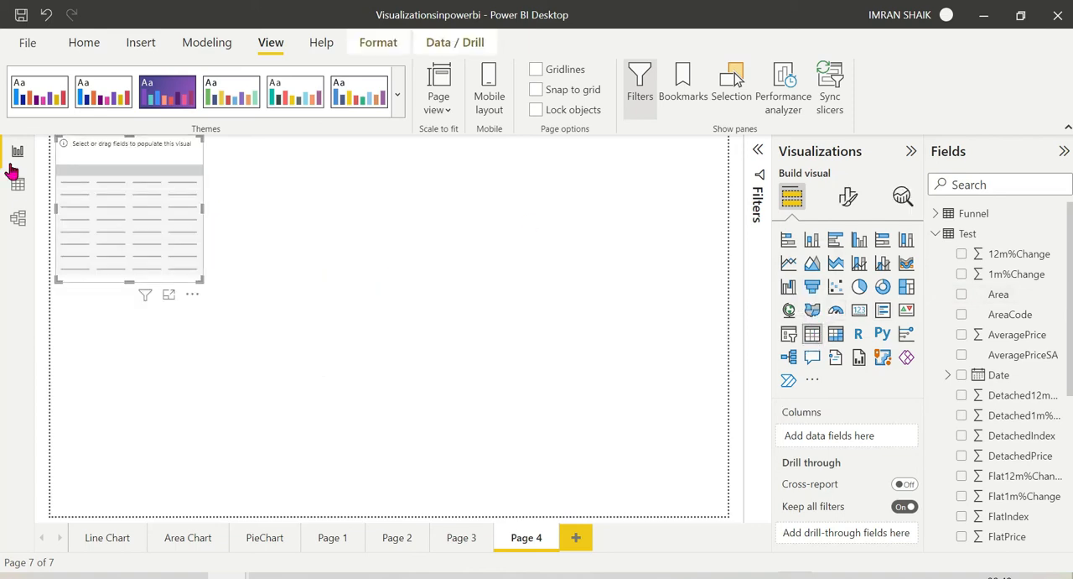
pyautogui.moveTo(128, 208); pyautogui.dragTo(388, 333)
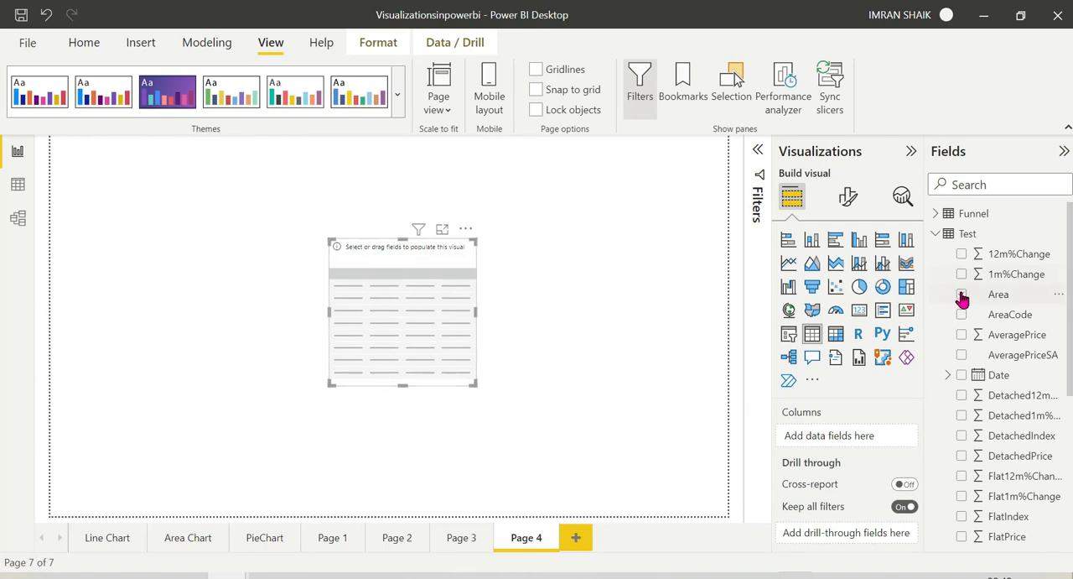
pyautogui.click(962, 294)
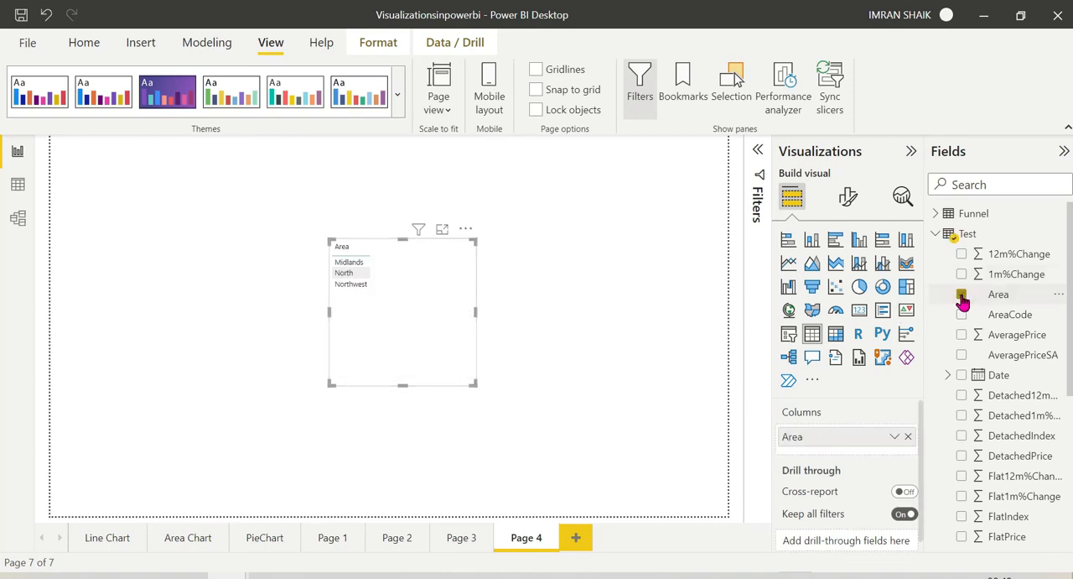
pyautogui.scroll(-3)
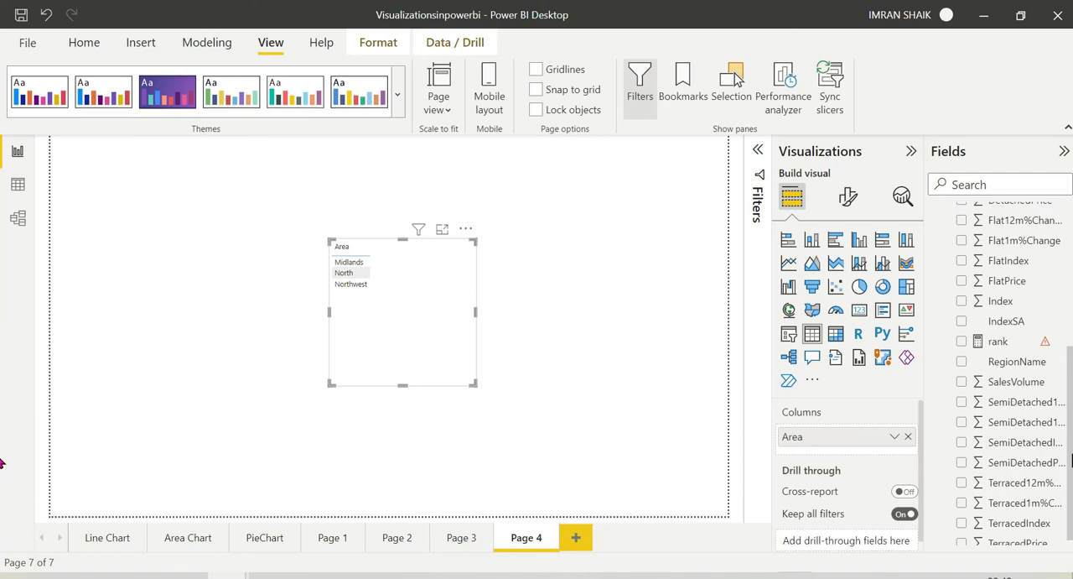
pyautogui.click(962, 373)
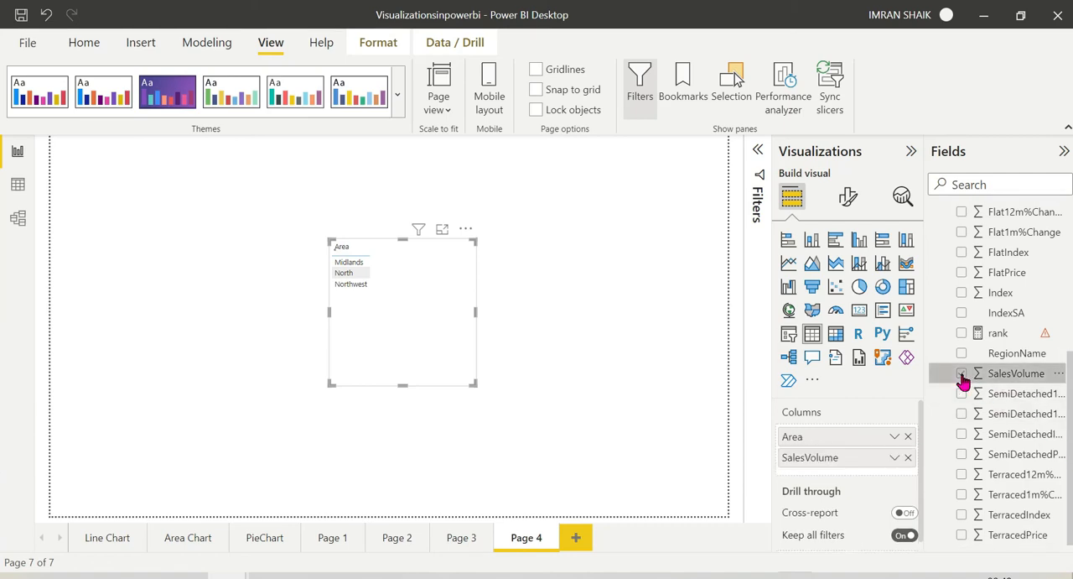
pyautogui.click(961, 373)
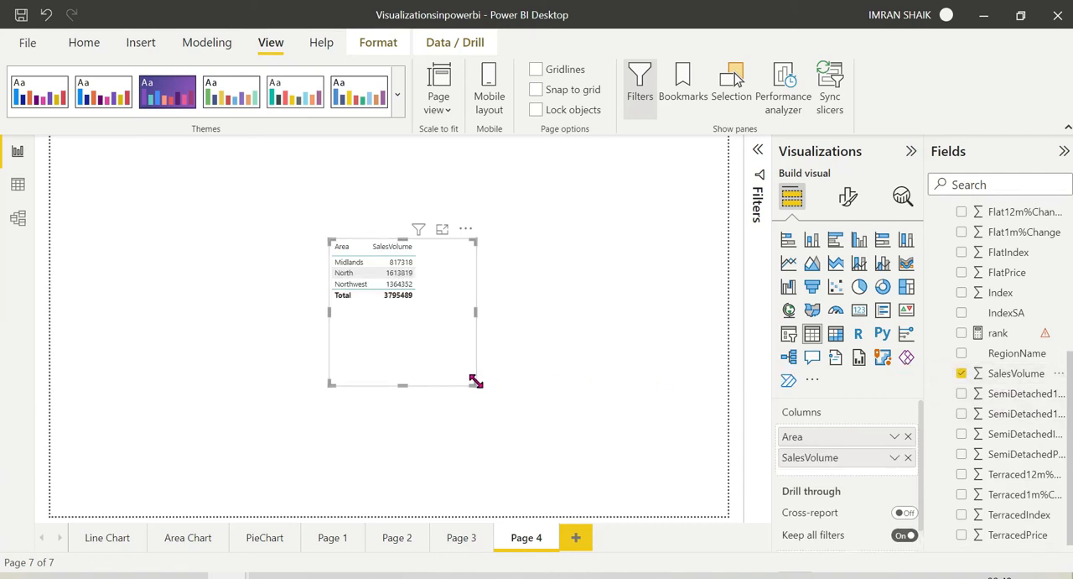
pyautogui.moveTo(477, 381); pyautogui.dragTo(506, 402)
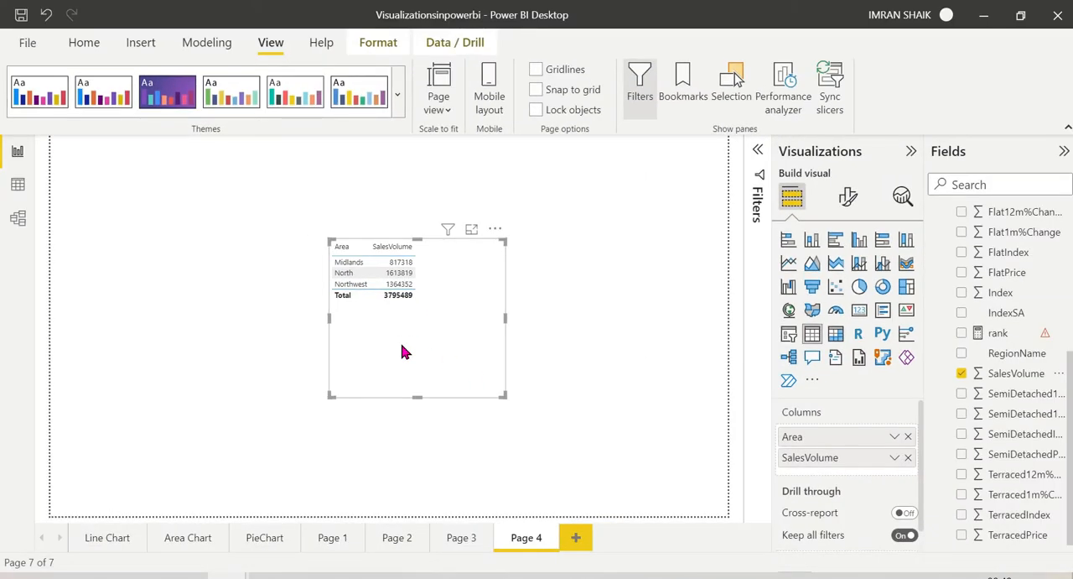
pyautogui.moveTo(4, 432)
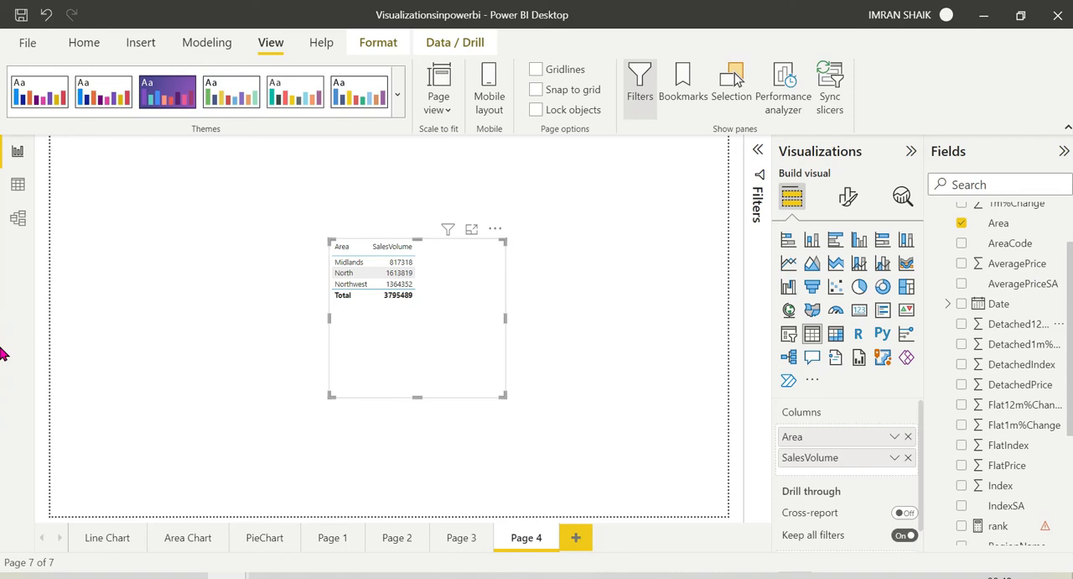
# Add Year from the Date hierarchy to the table, showing yearly SalesVolume per area
pyautogui.scroll(-3)
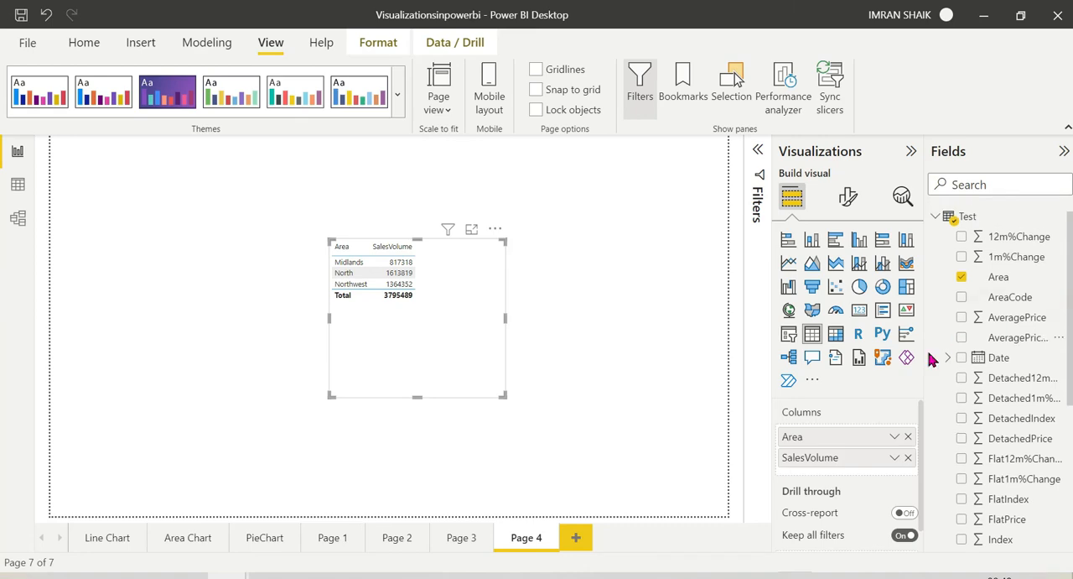
pyautogui.click(949, 357)
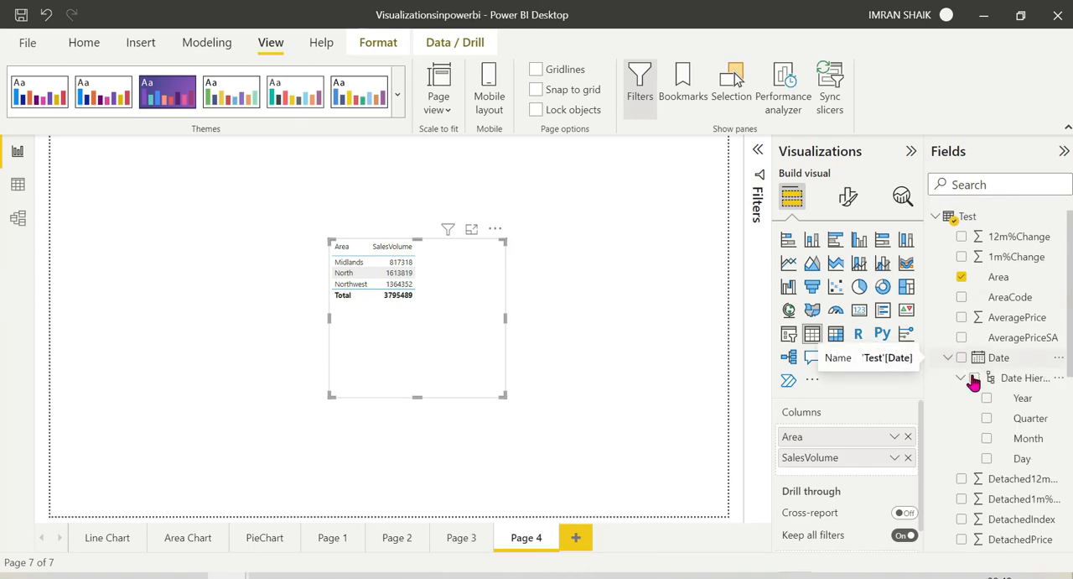
pyautogui.click(987, 398)
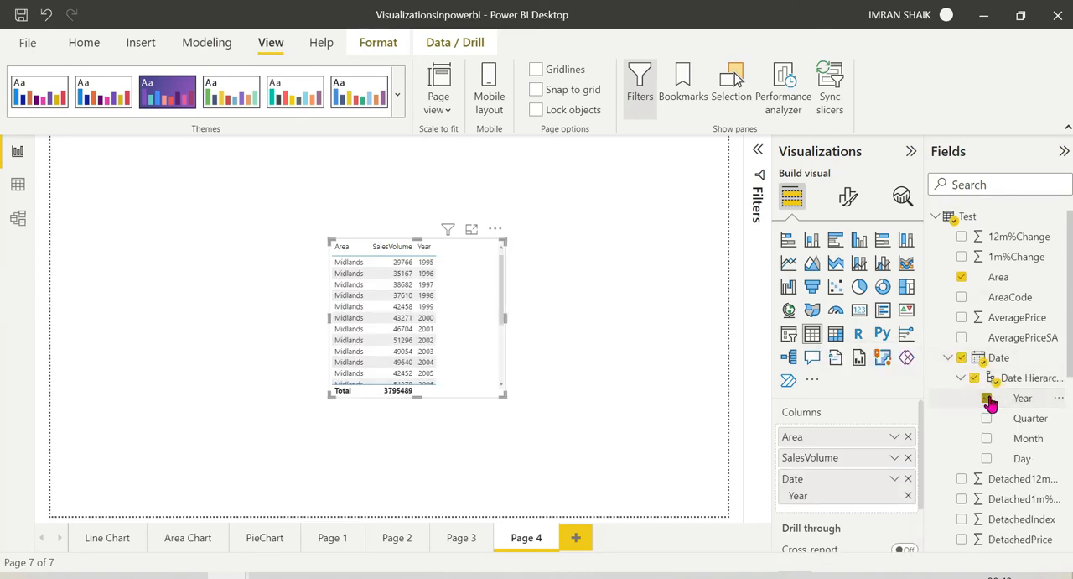
pyautogui.click(986, 398)
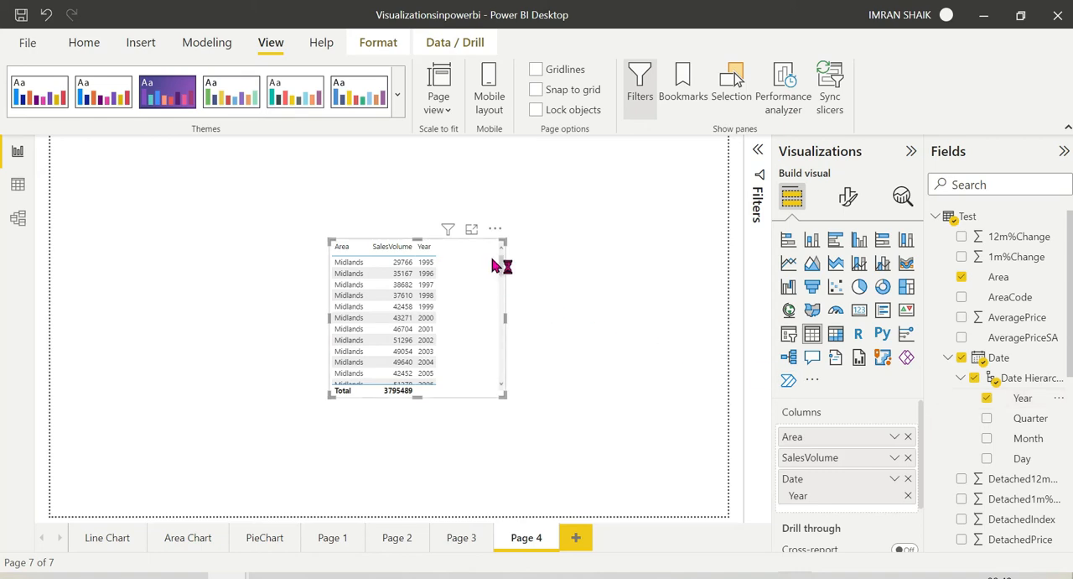
pyautogui.moveTo(512, 268)
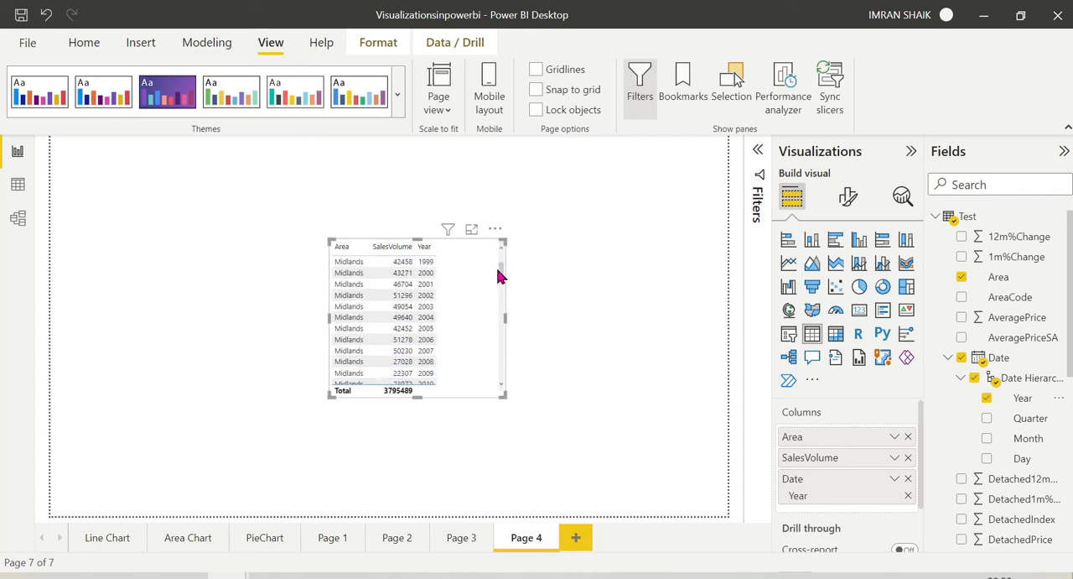
pyautogui.scroll(-3)
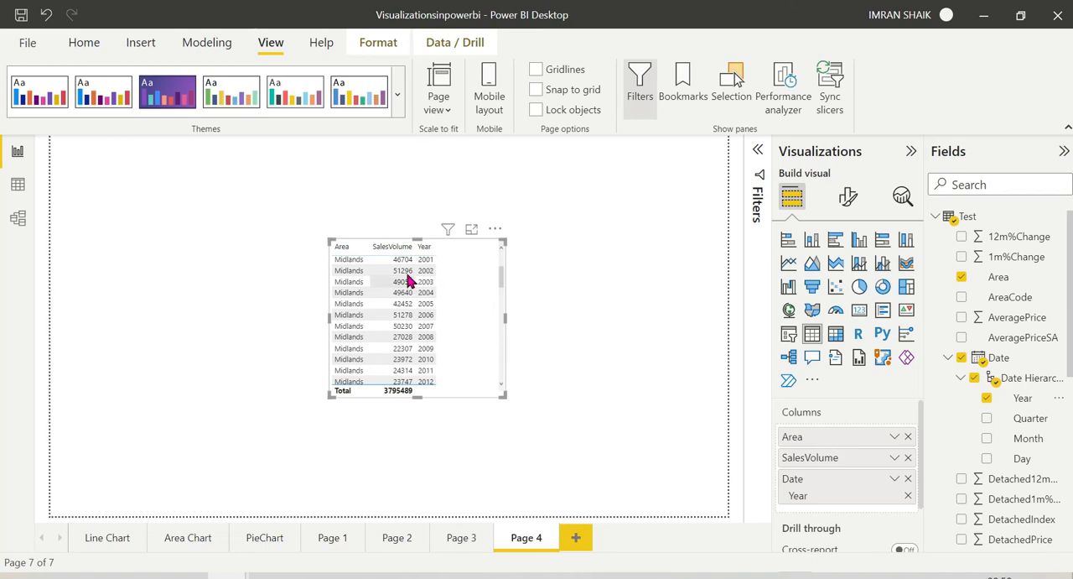
pyautogui.moveTo(503, 277)
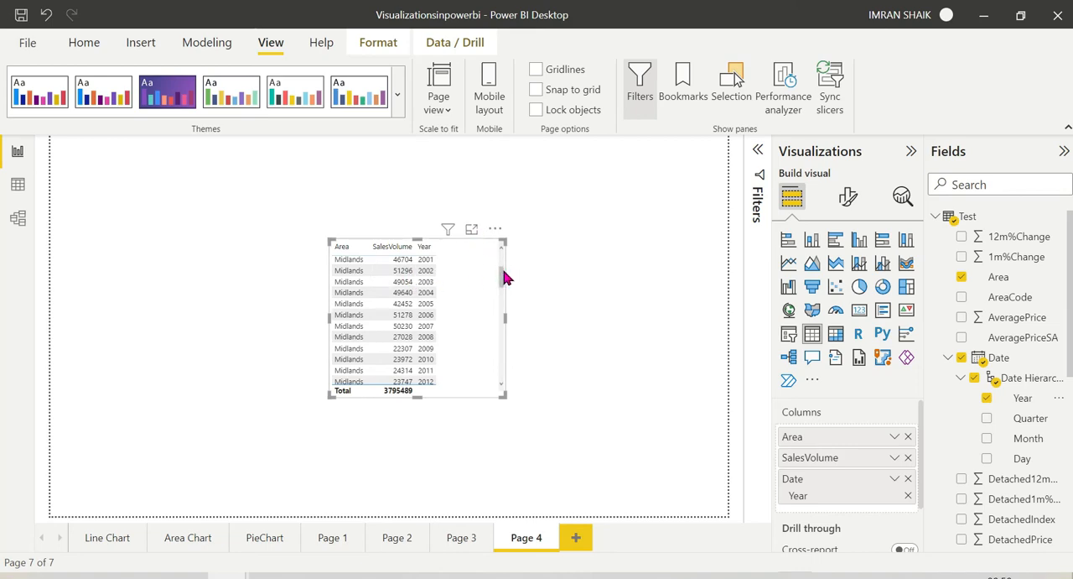
pyautogui.moveTo(344, 306)
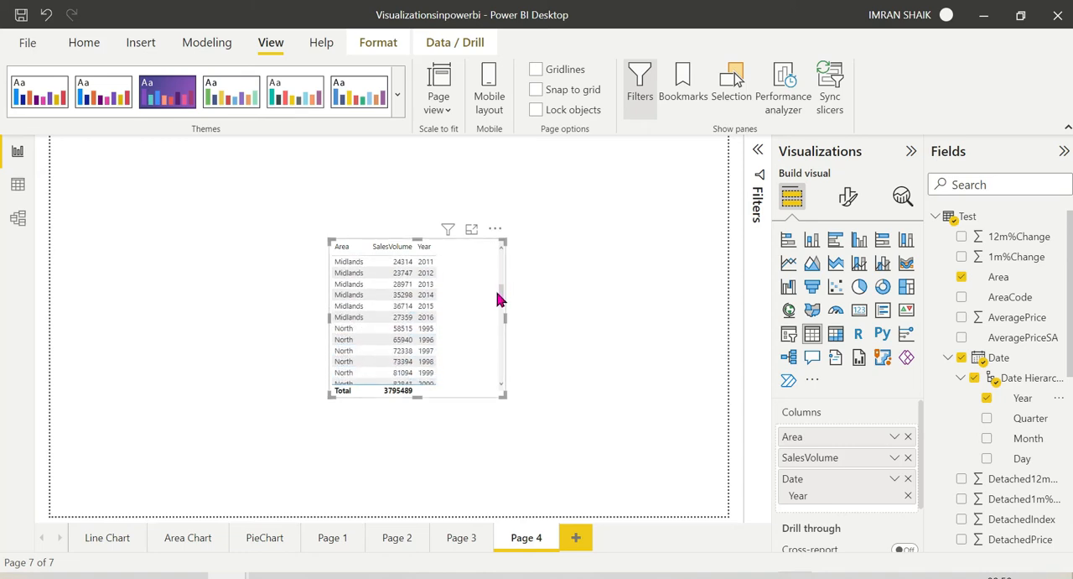
pyautogui.scroll(-3)
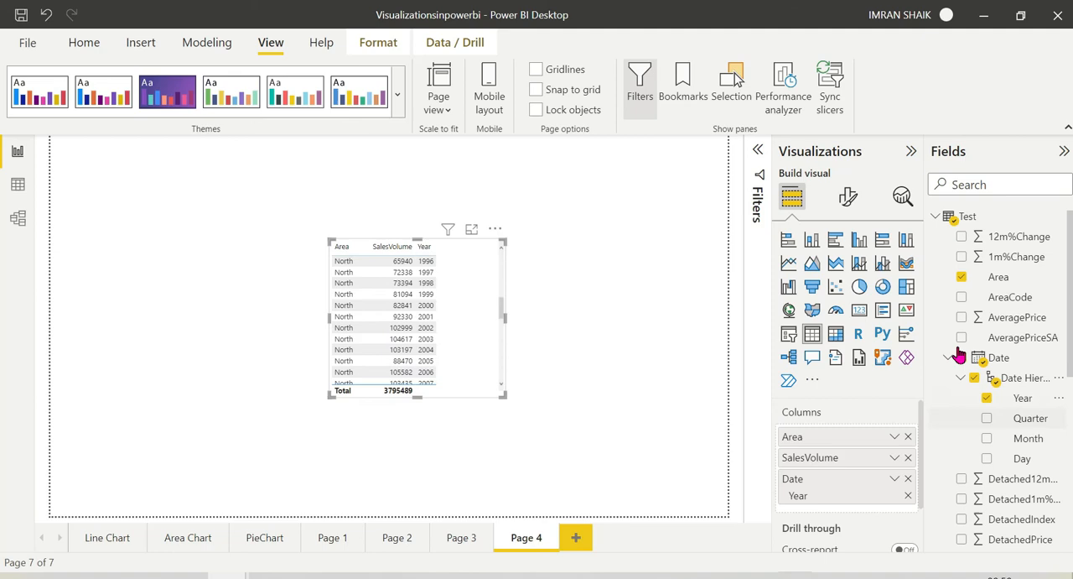
pyautogui.scroll(-3)
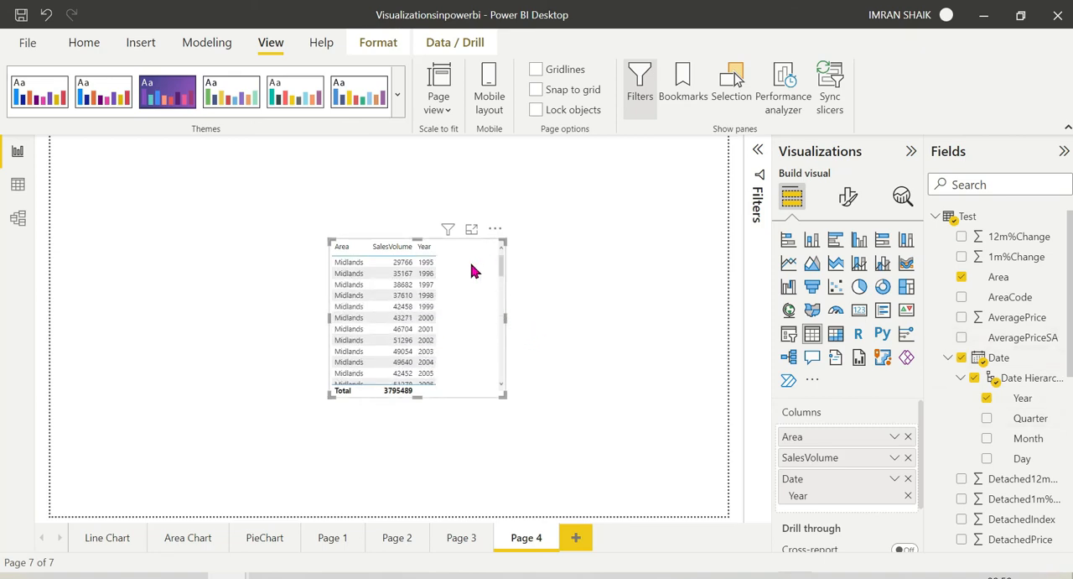
pyautogui.moveTo(482, 275)
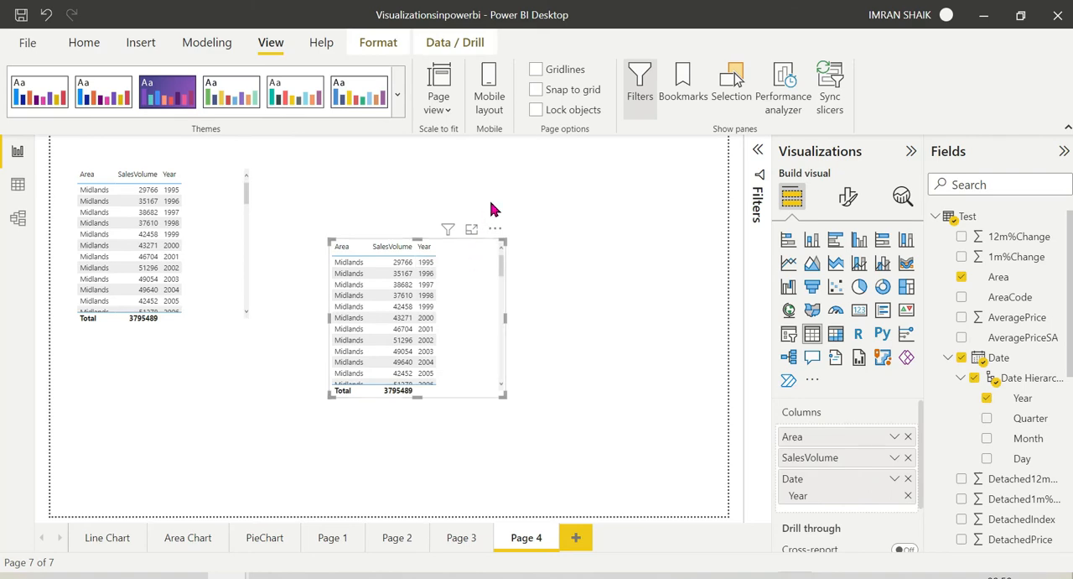
pyautogui.moveTo(469, 276)
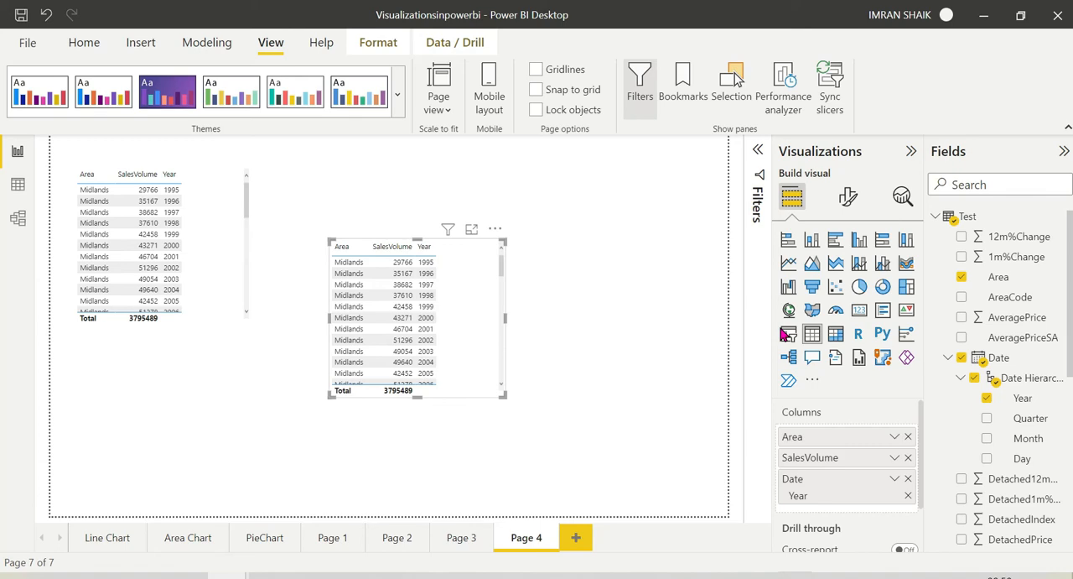
pyautogui.moveTo(836, 333)
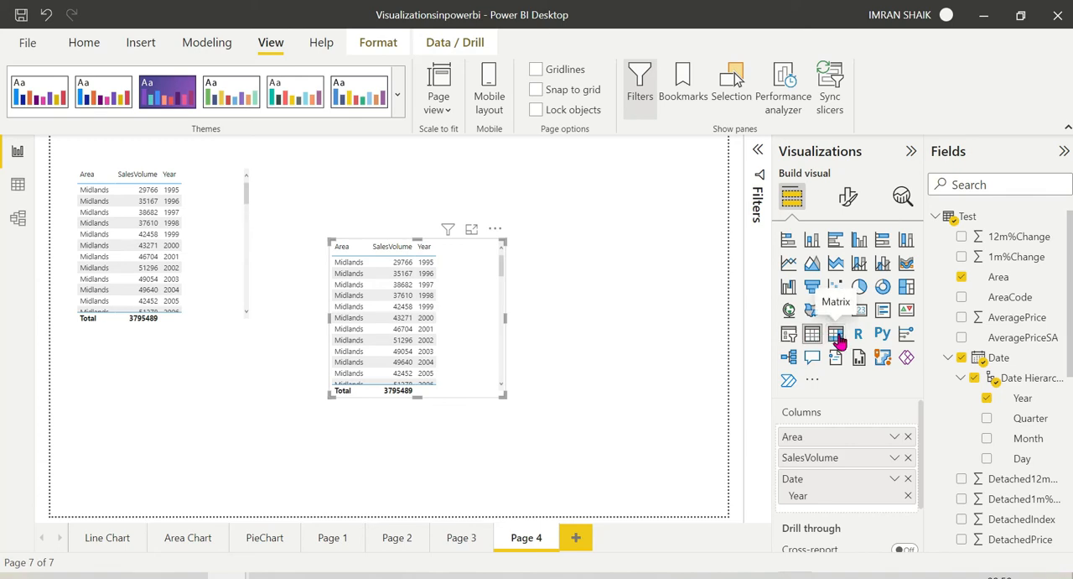
# Convert the copied table into a matrix with Year nested under Area in Rows
pyautogui.click(836, 333)
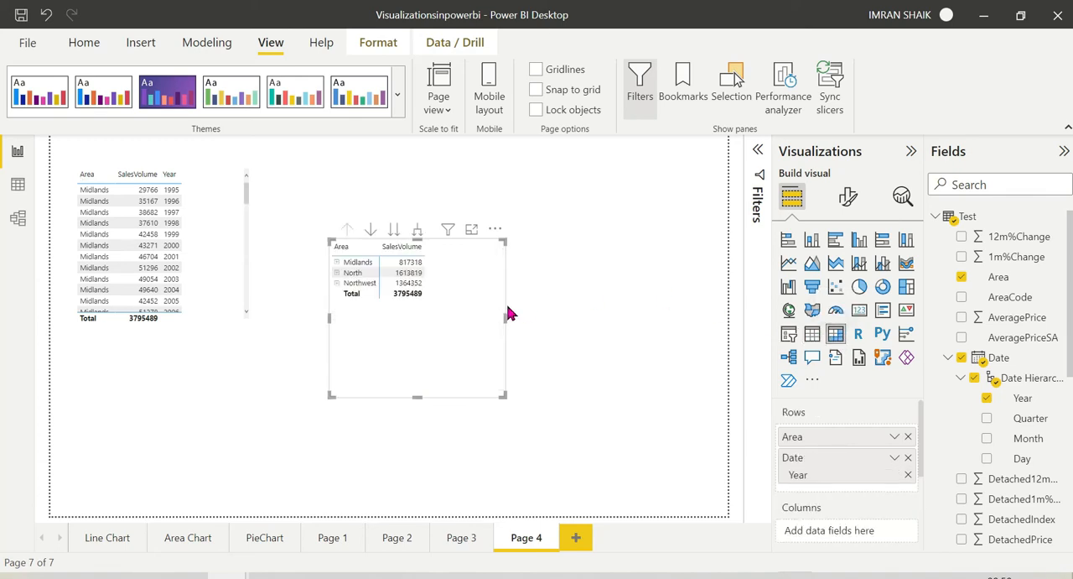
pyautogui.moveTo(418, 314); pyautogui.dragTo(380, 268)
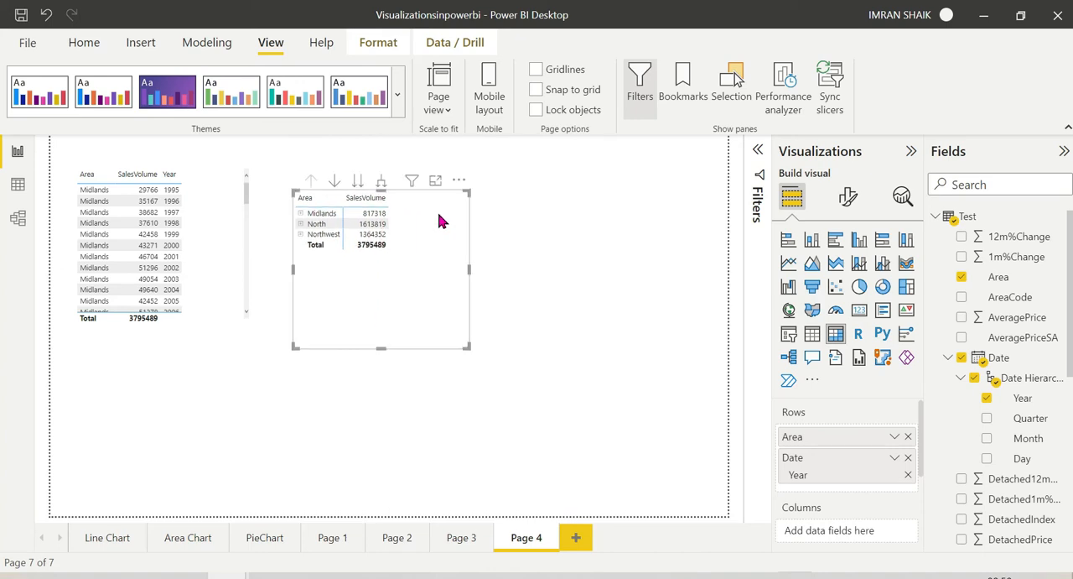
pyautogui.moveTo(413, 250)
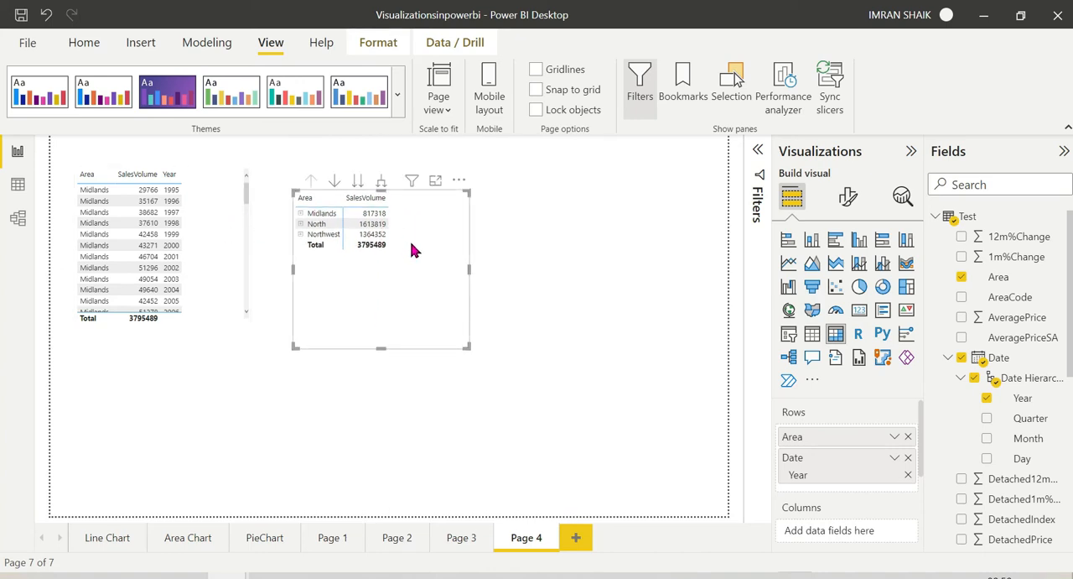
pyautogui.moveTo(273, 226)
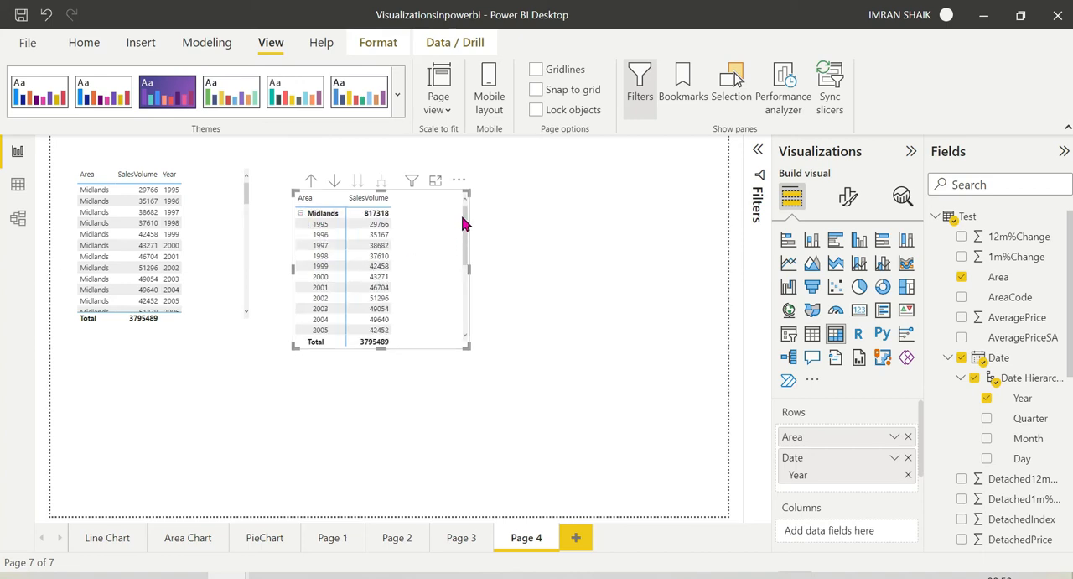
pyautogui.scroll(-3)
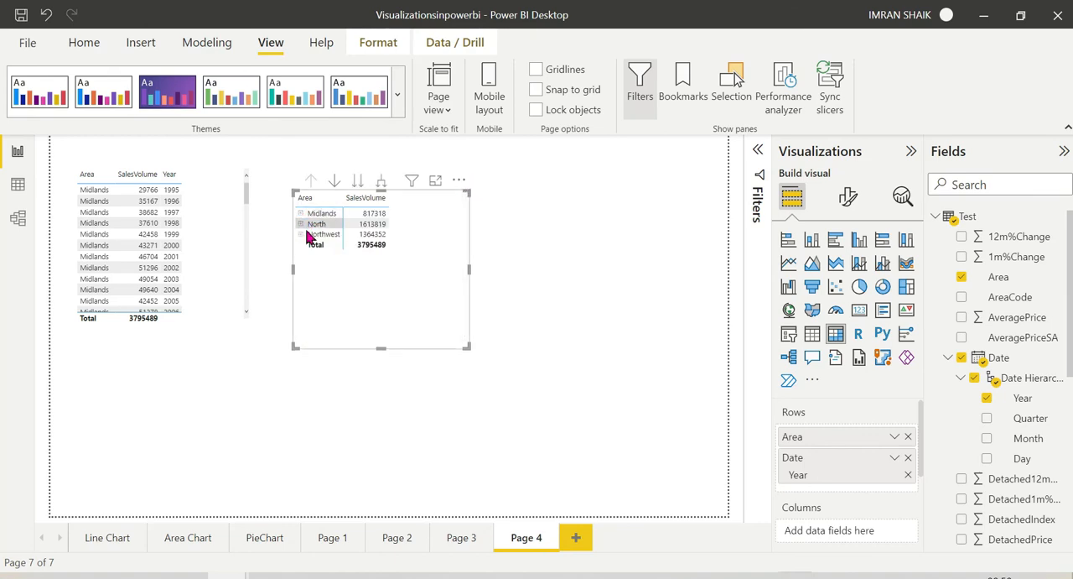
pyautogui.click(301, 224)
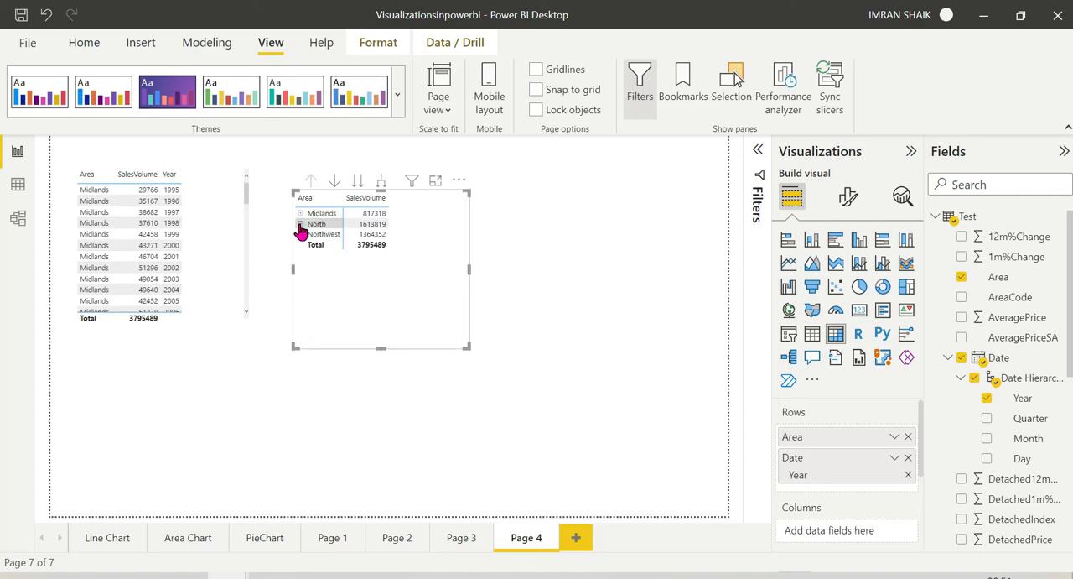
pyautogui.moveTo(317, 234)
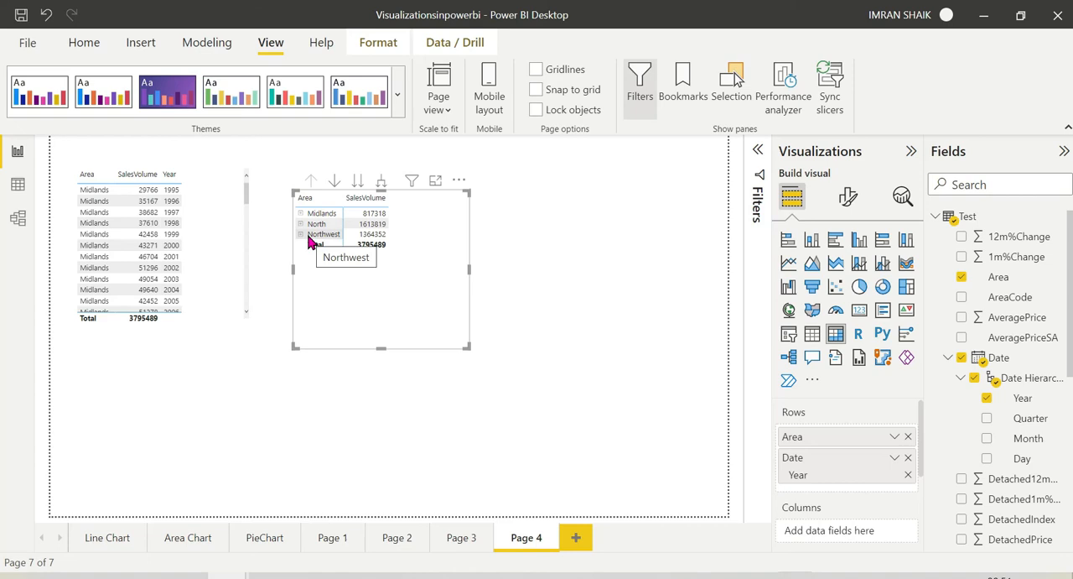
pyautogui.click(332, 182)
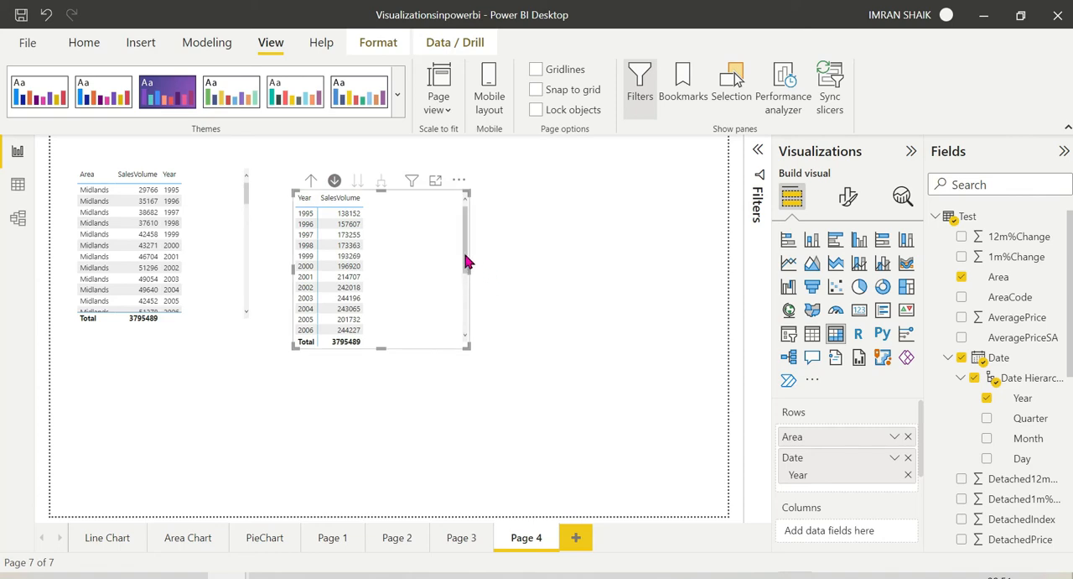
pyautogui.scroll(-3)
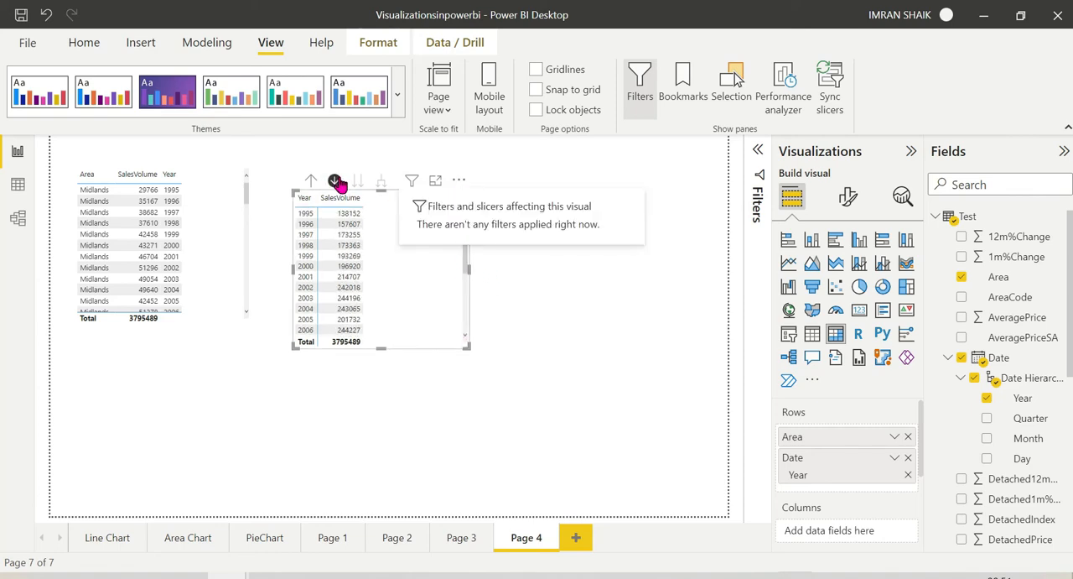
pyautogui.moveTo(312, 182)
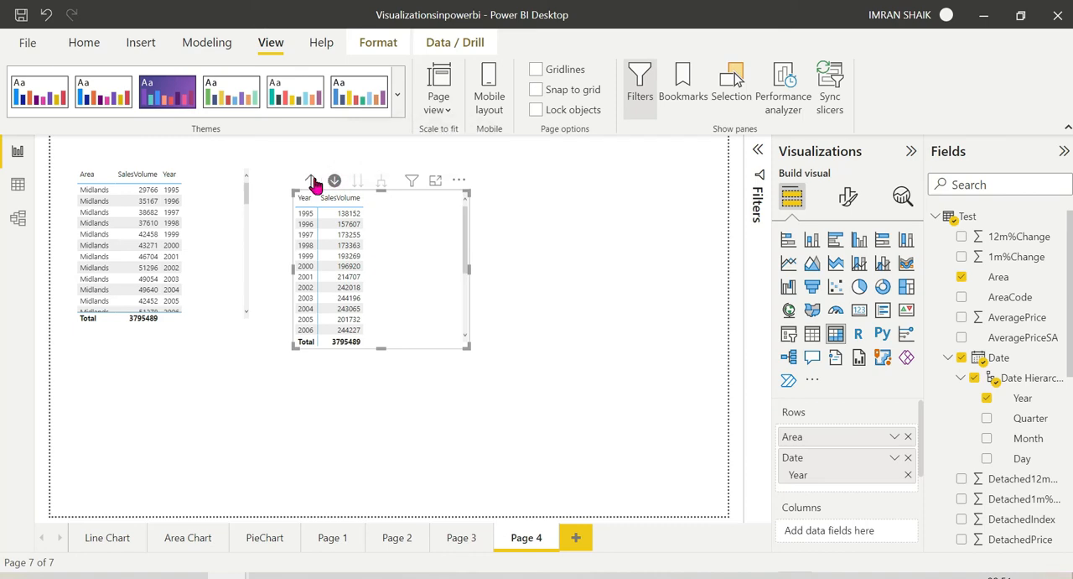
pyautogui.click(312, 180)
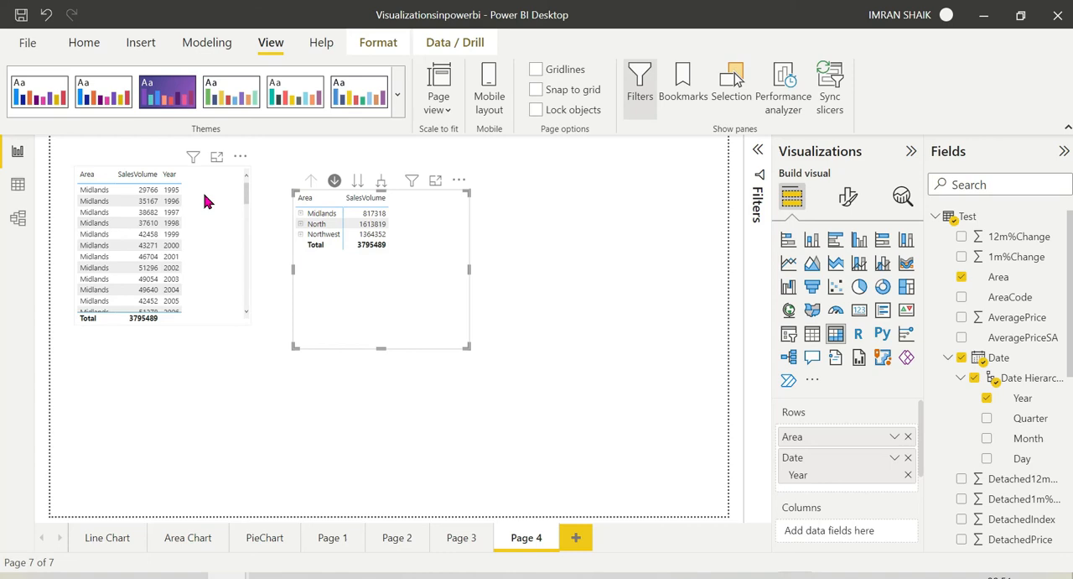
pyautogui.moveTo(230, 212)
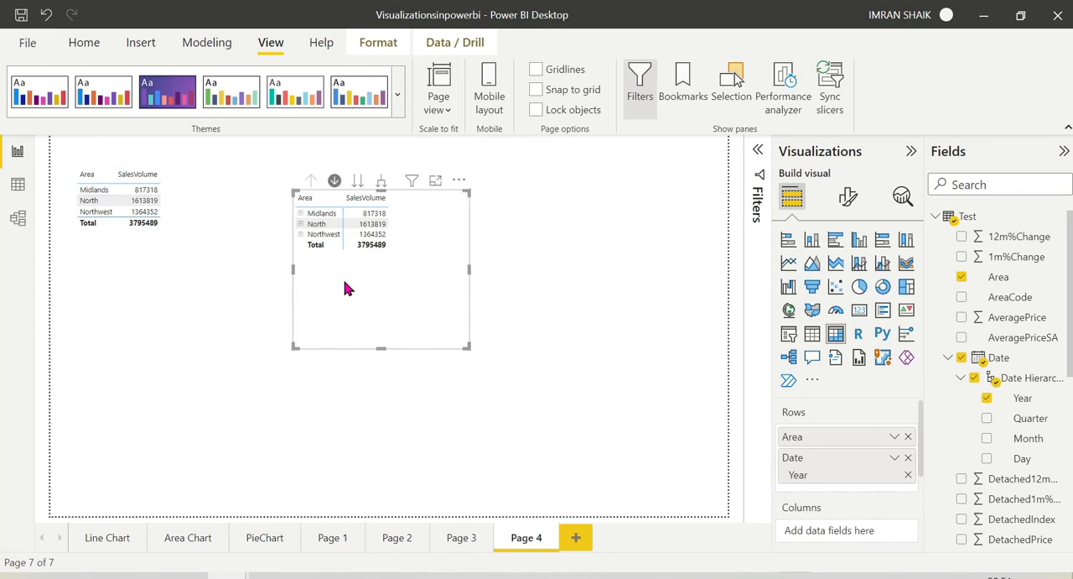
pyautogui.moveTo(419, 270)
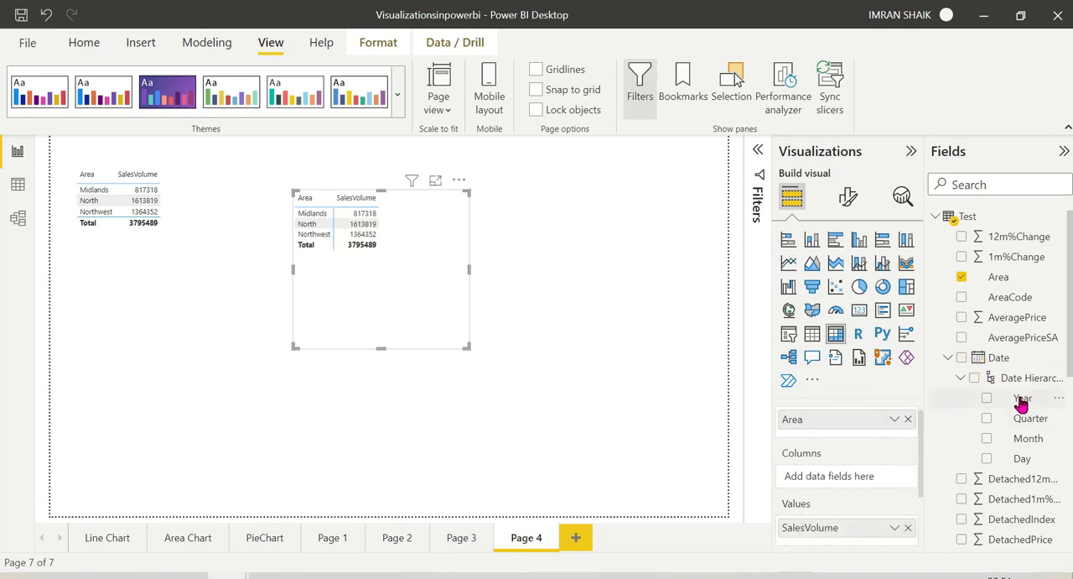
# Move Year into the matrix Columns well to spread years across columns
pyautogui.moveTo(1023, 397); pyautogui.dragTo(960, 457)
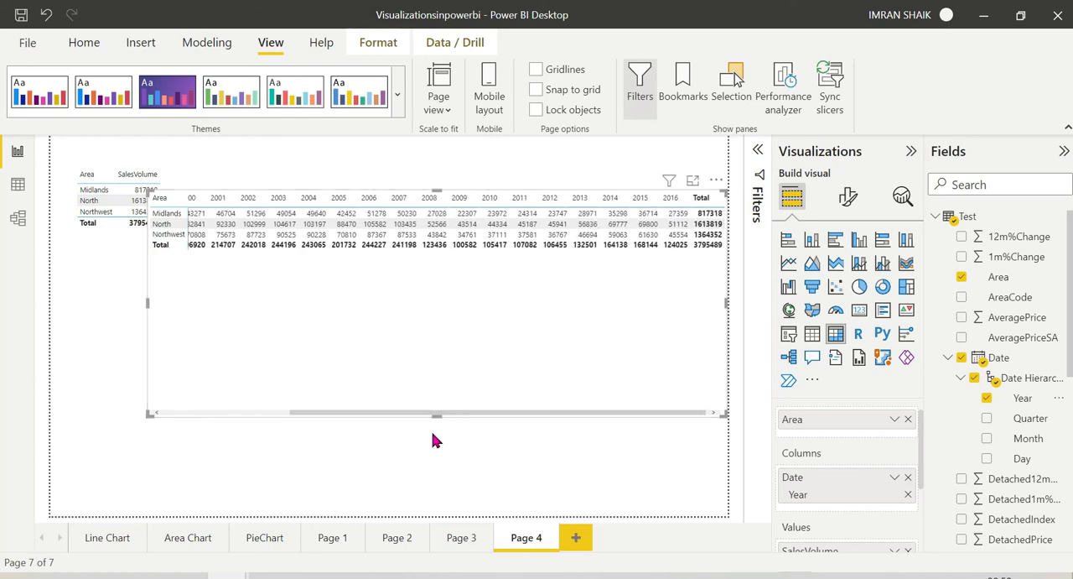
# Scroll the widened matrix horizontally to inspect the year columns
pyautogui.hscroll(-3)
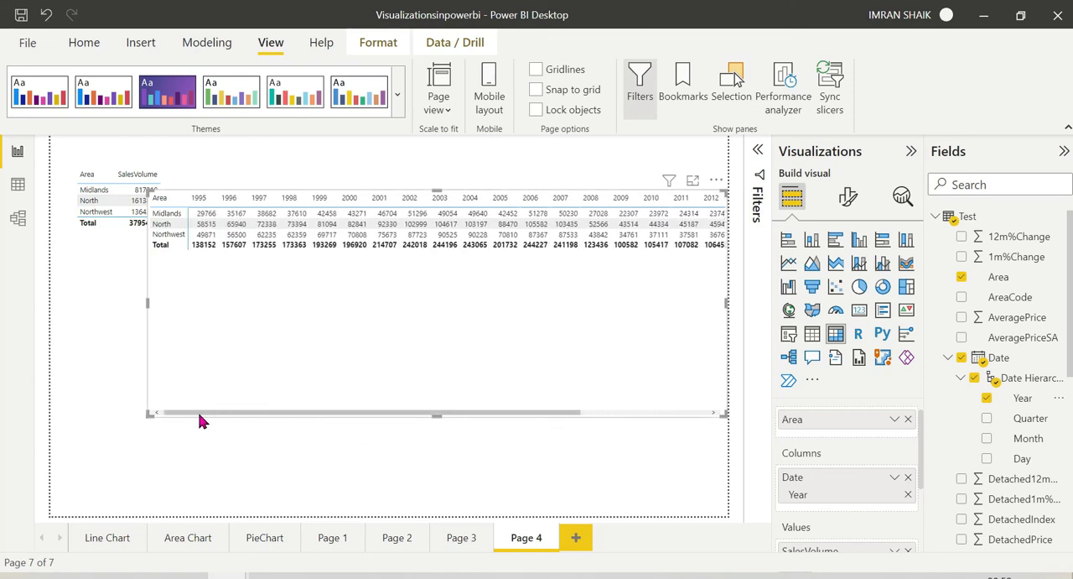
pyautogui.moveTo(167, 336)
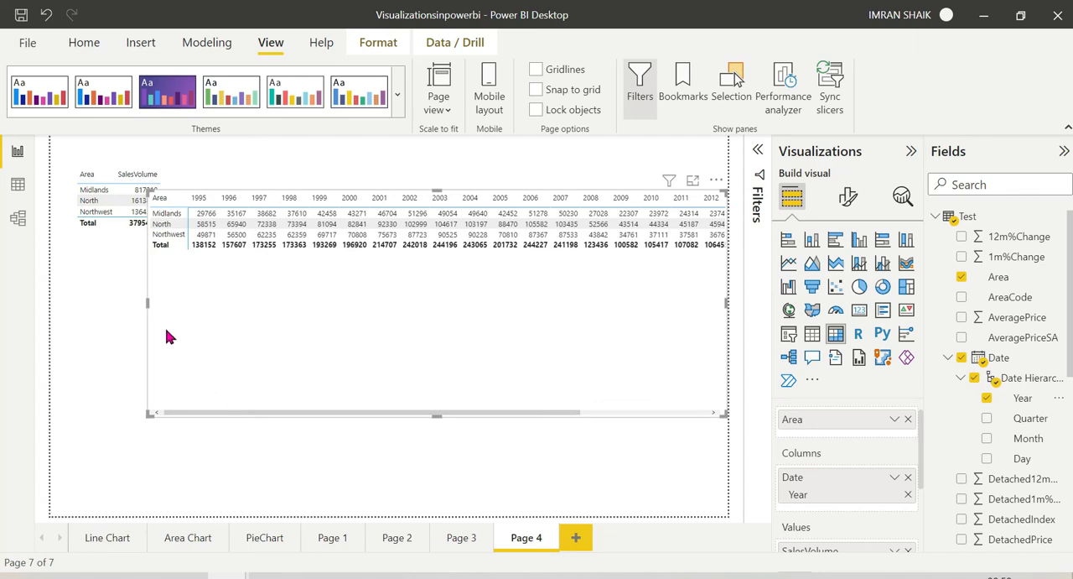
pyautogui.moveTo(149, 317)
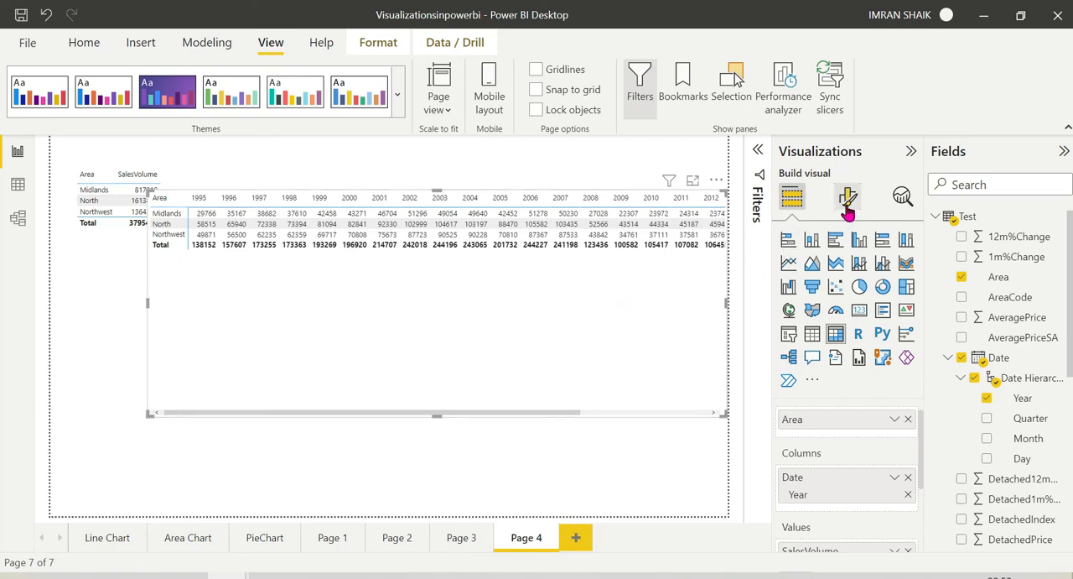
# Set the matrix row header font size to 18
pyautogui.click(847, 197)
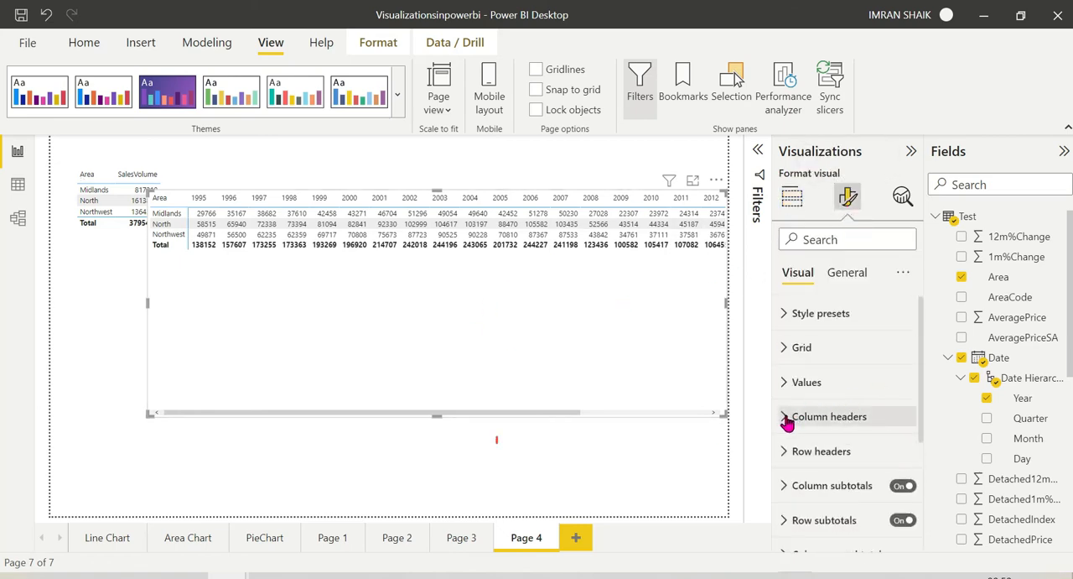
pyautogui.click(828, 416)
pyautogui.write('13')
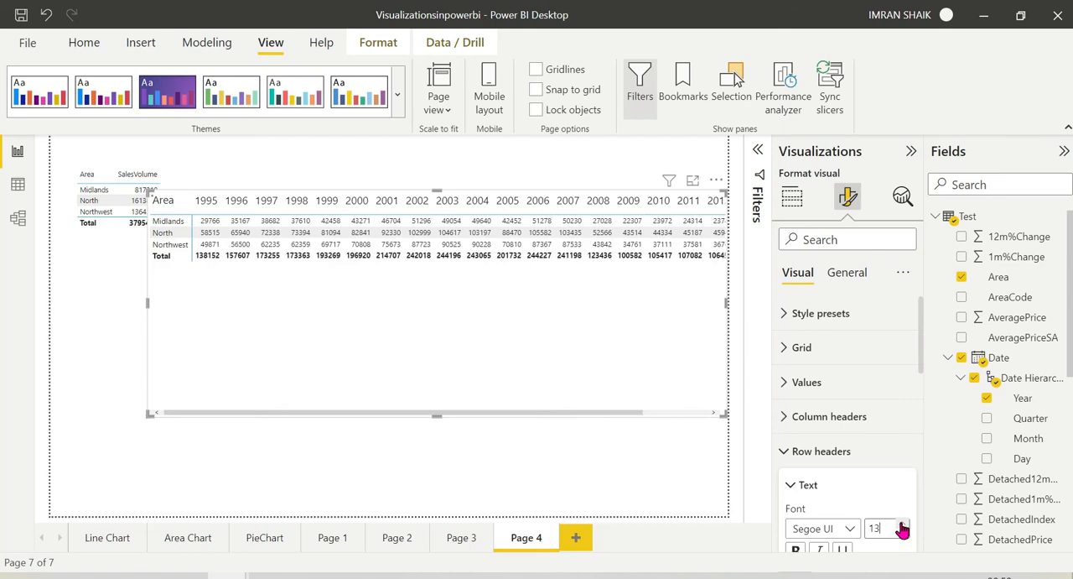
pyautogui.write('15')
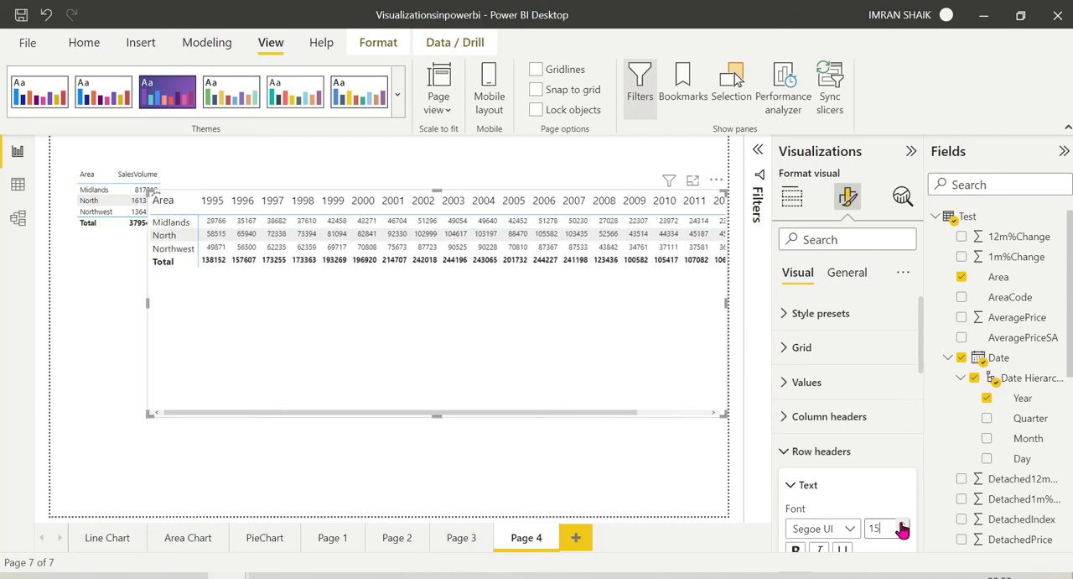
pyautogui.write('18')
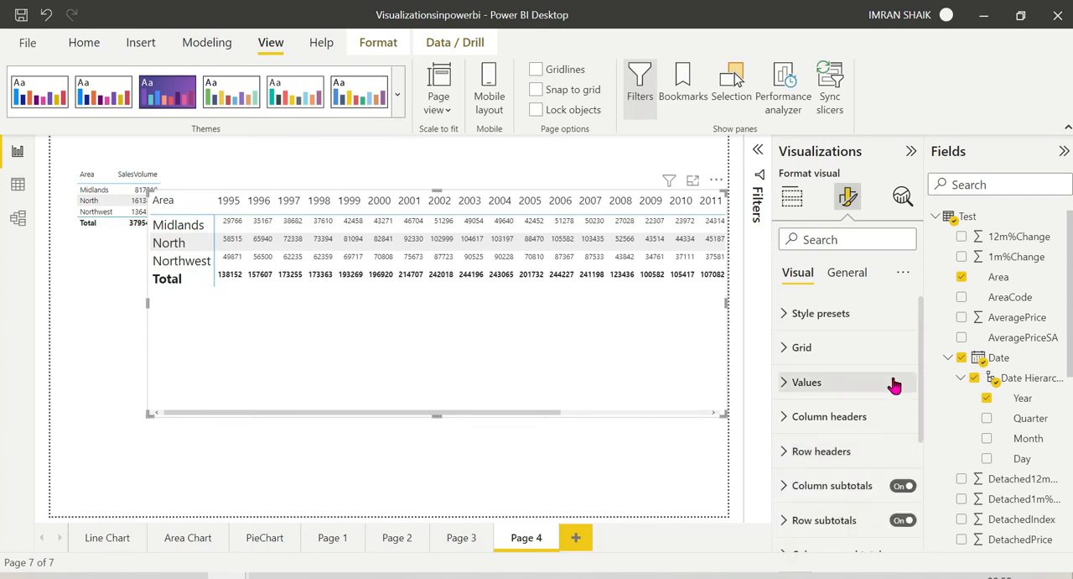
pyautogui.scroll(-3)
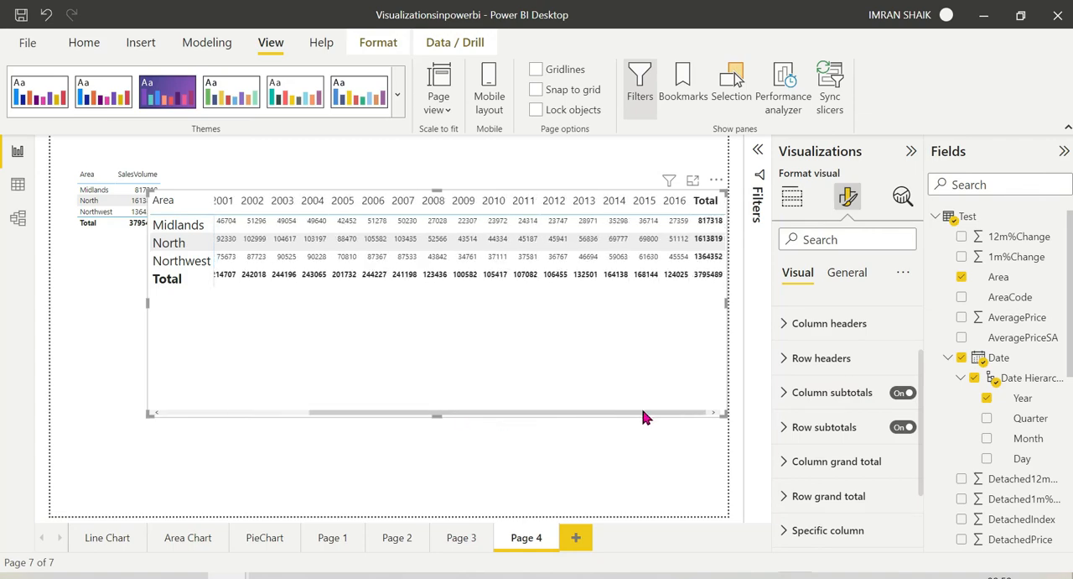
pyautogui.click(898, 392)
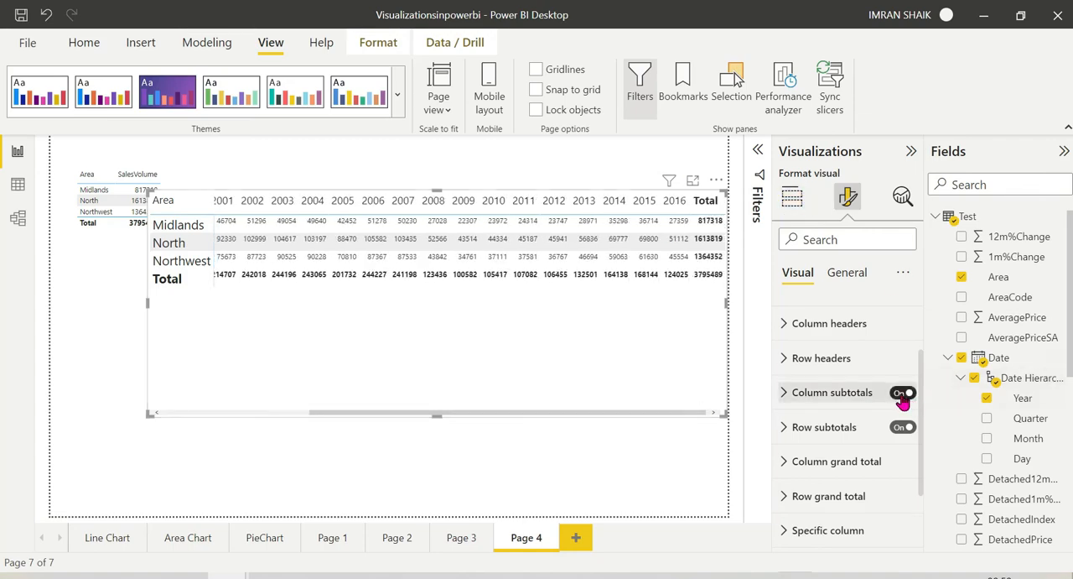
pyautogui.click(899, 391)
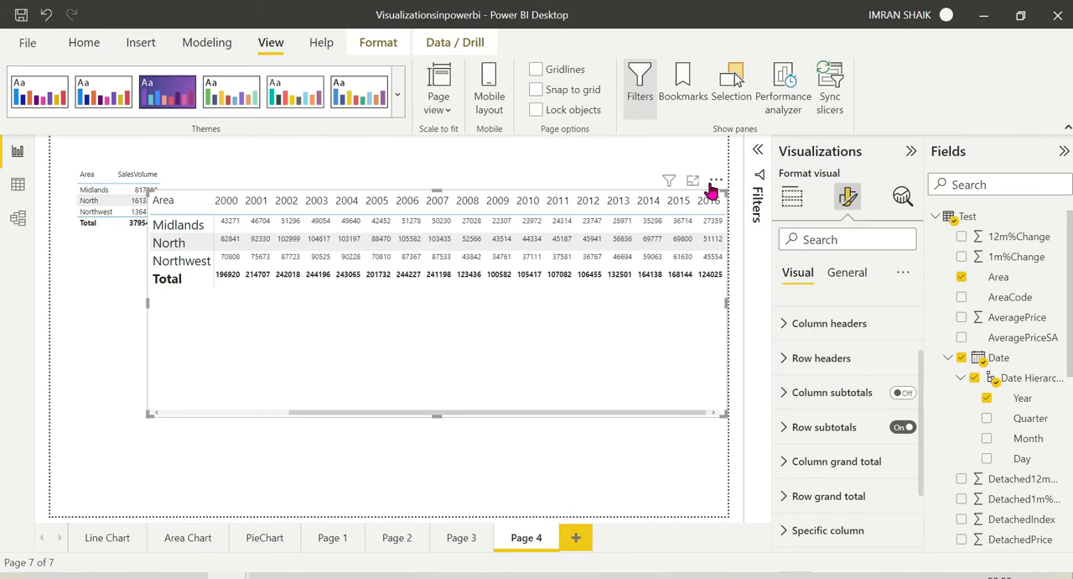
pyautogui.click(903, 393)
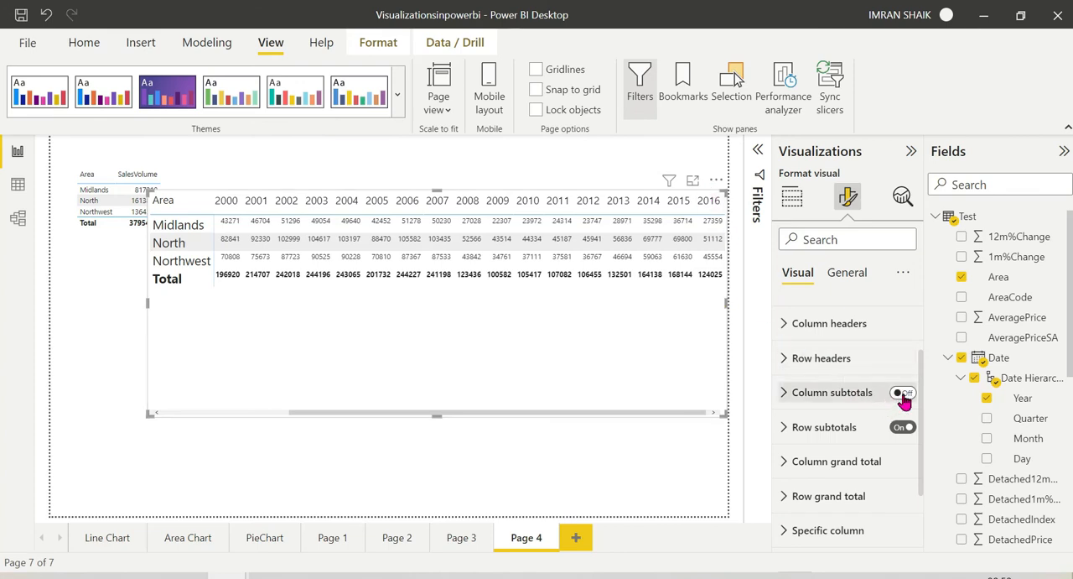
pyautogui.click(903, 392)
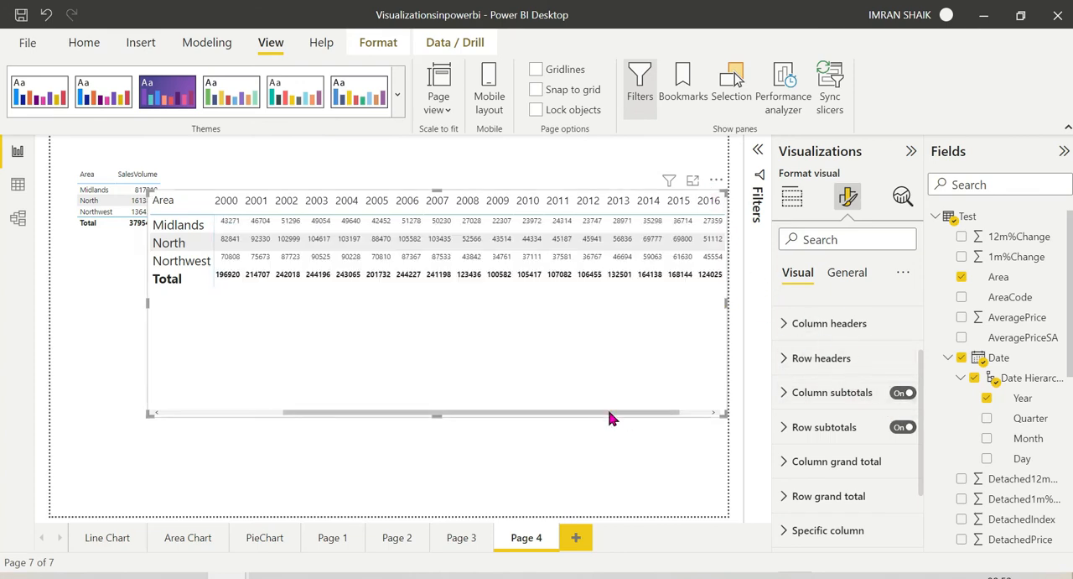
pyautogui.hscroll(3)
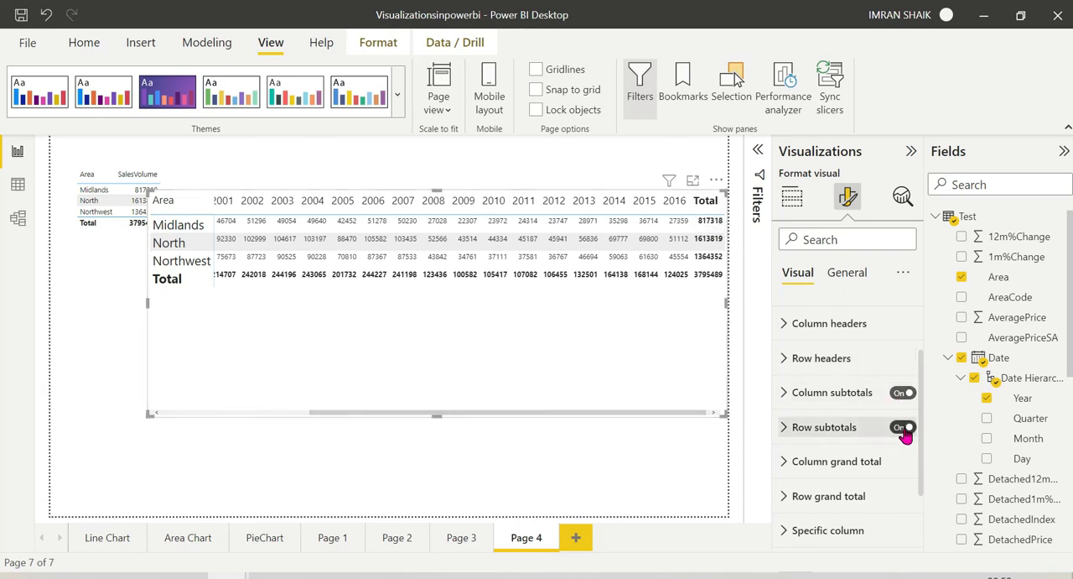
pyautogui.click(902, 426)
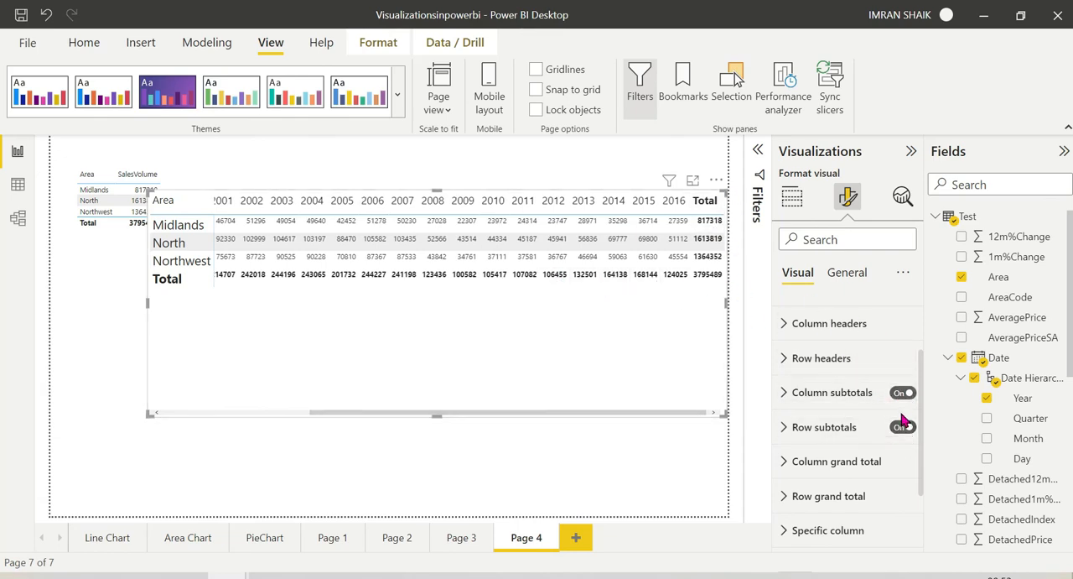
pyautogui.click(903, 427)
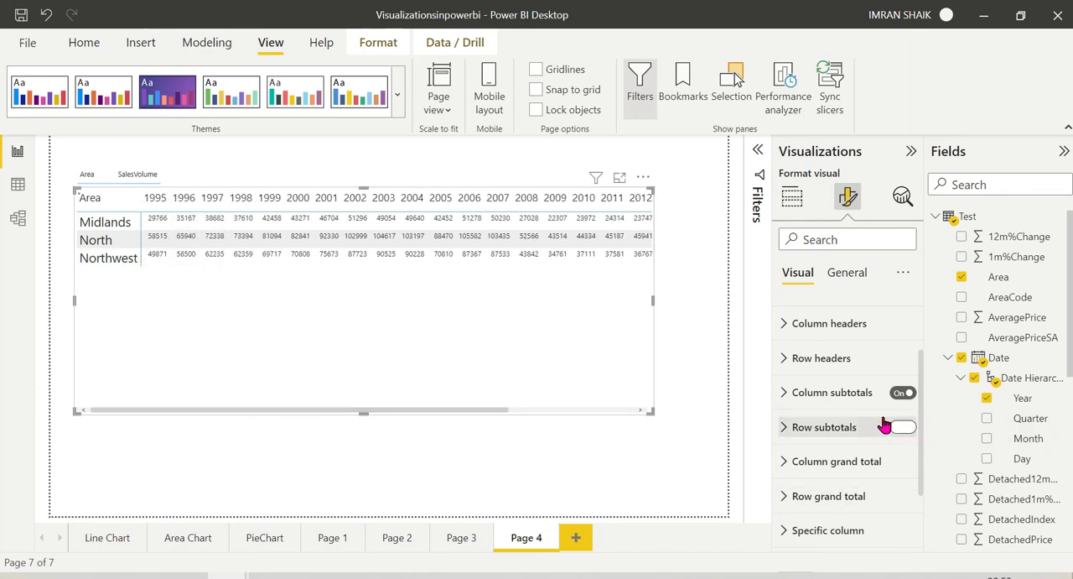
pyautogui.click(902, 427)
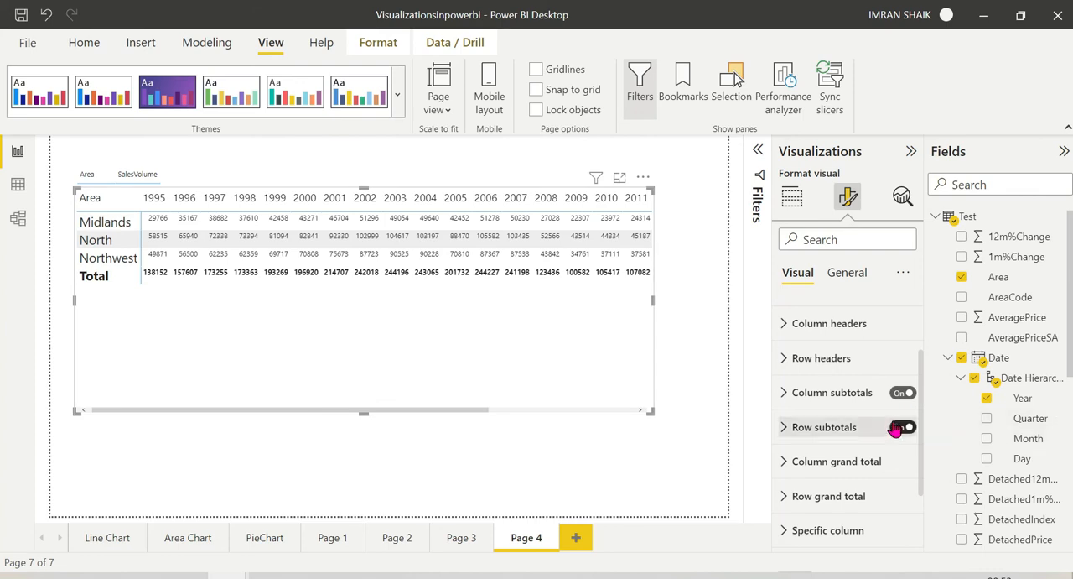
pyautogui.click(903, 427)
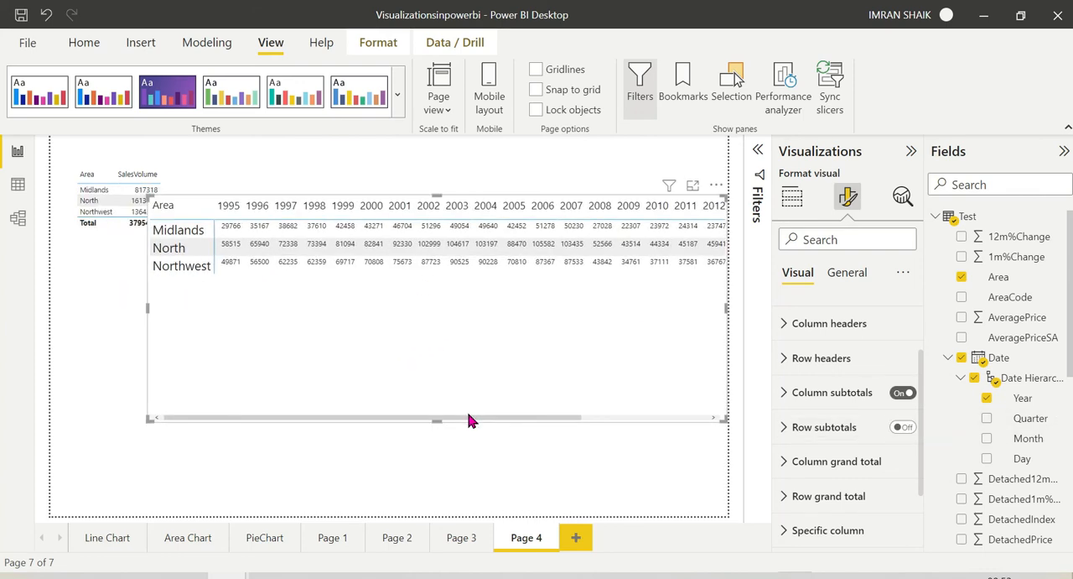
pyautogui.moveTo(480, 418)
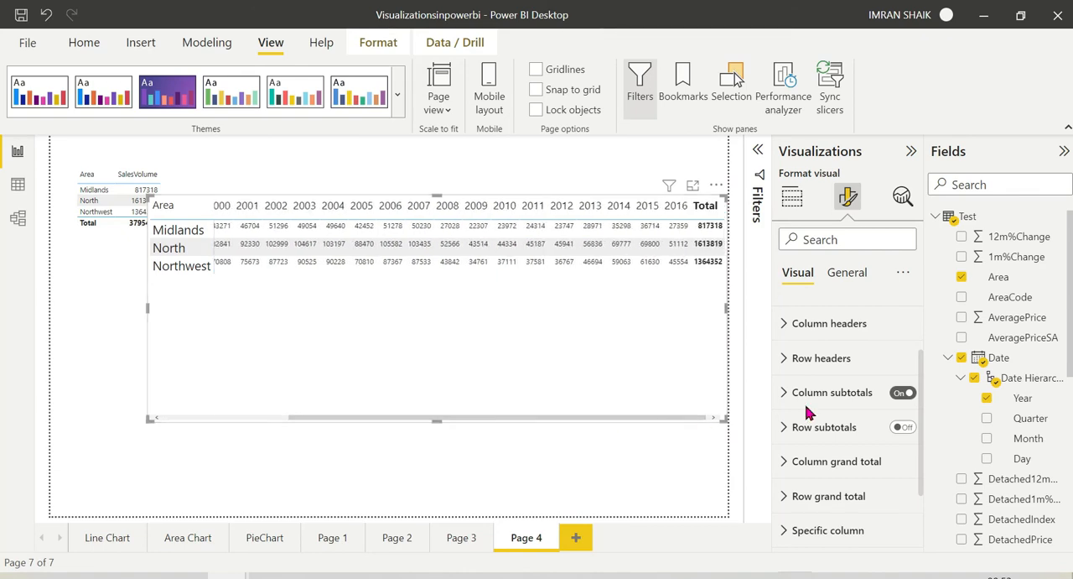
pyautogui.click(897, 392)
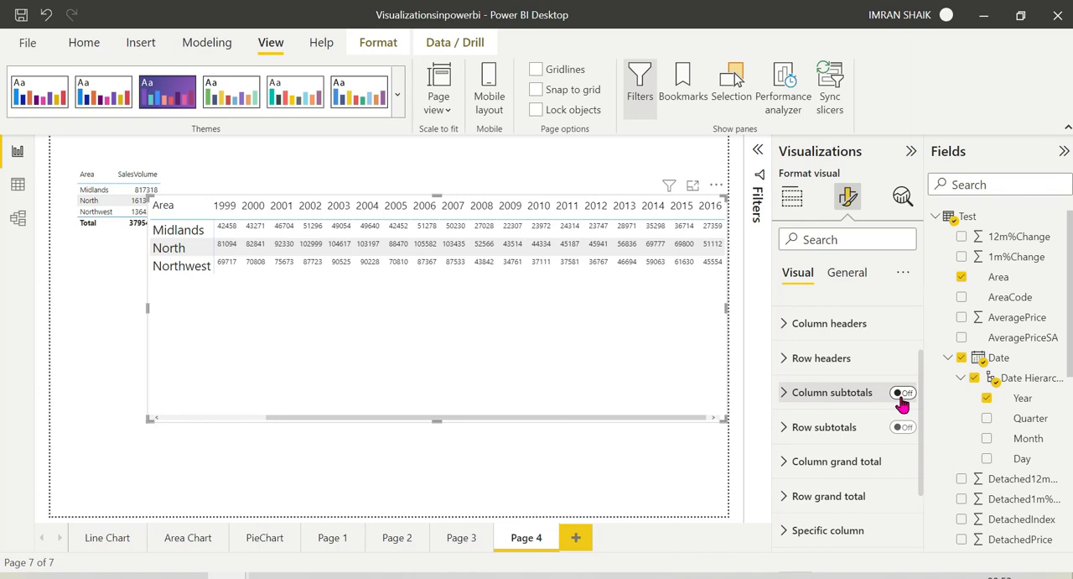
pyautogui.click(903, 393)
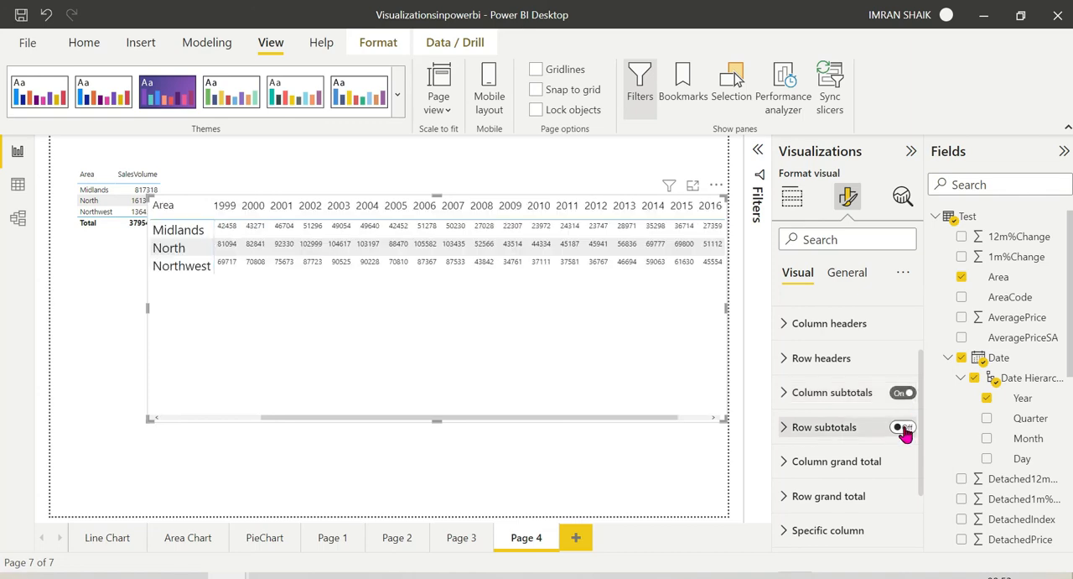
pyautogui.click(903, 427)
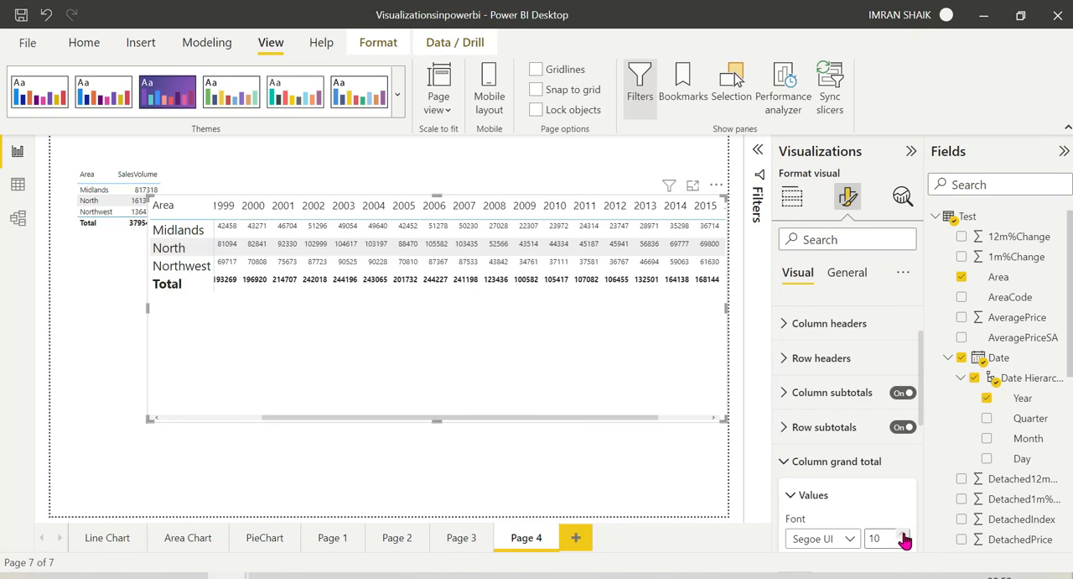
# Raise the column grand total Values font size from 10 to 13
pyautogui.click(904, 534)
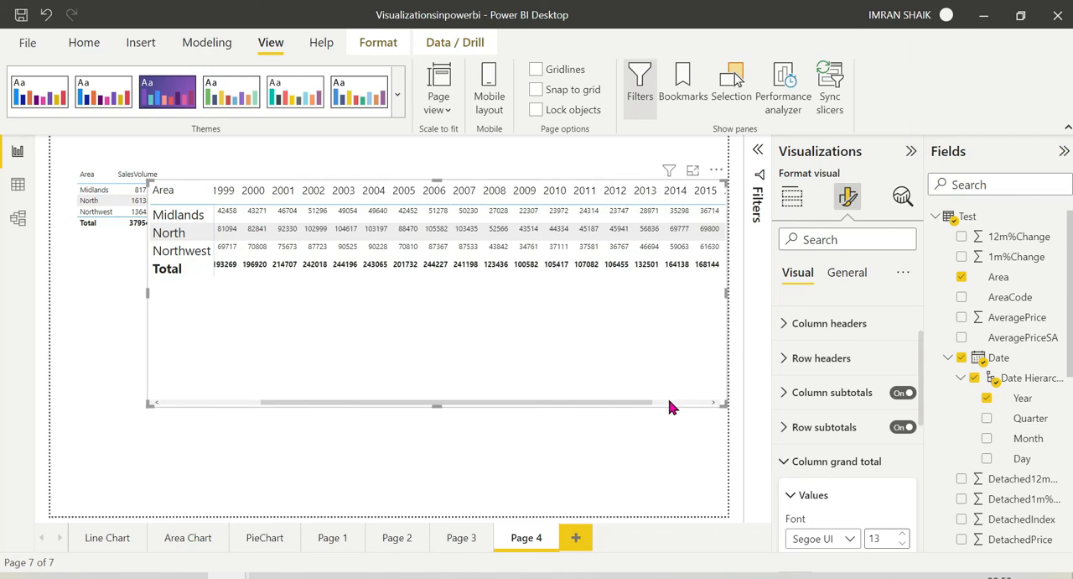
pyautogui.moveTo(671, 405); pyautogui.dragTo(644, 405)
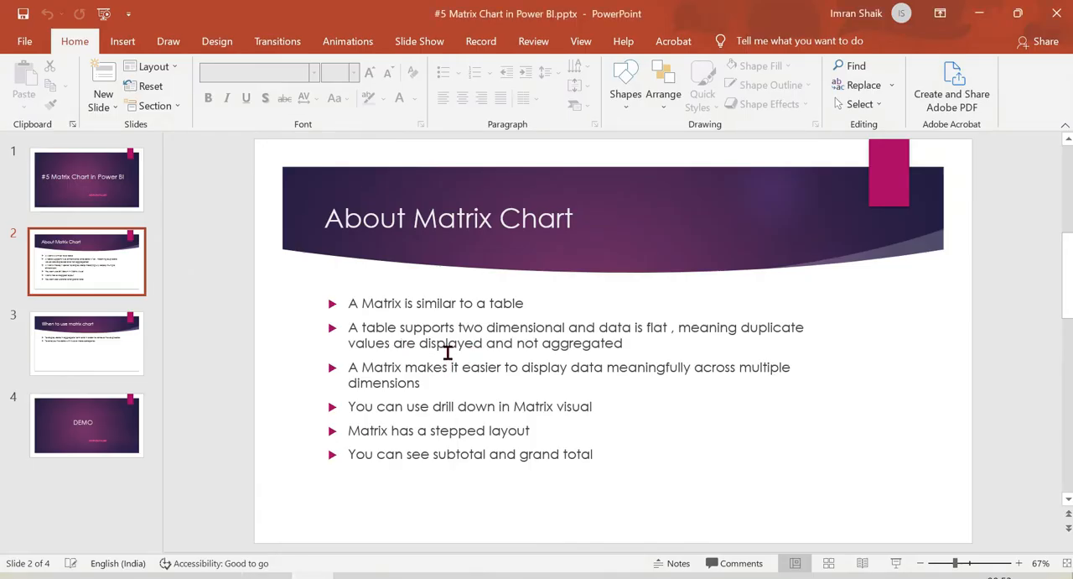
pyautogui.moveTo(355, 406)
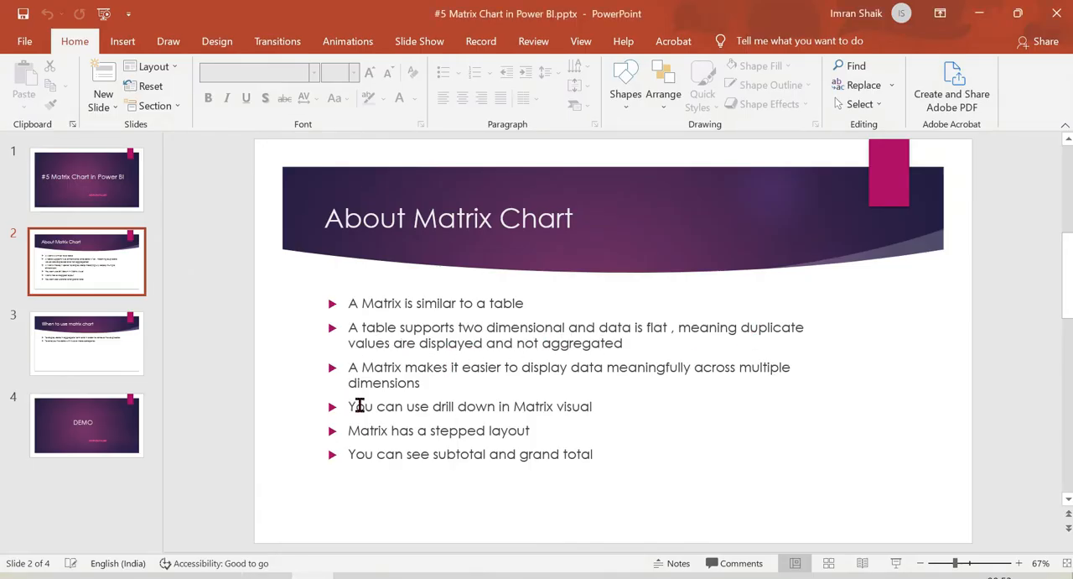
# Show the 'About Matrix Chart' slide in PowerPoint
pyautogui.click(1019, 563)
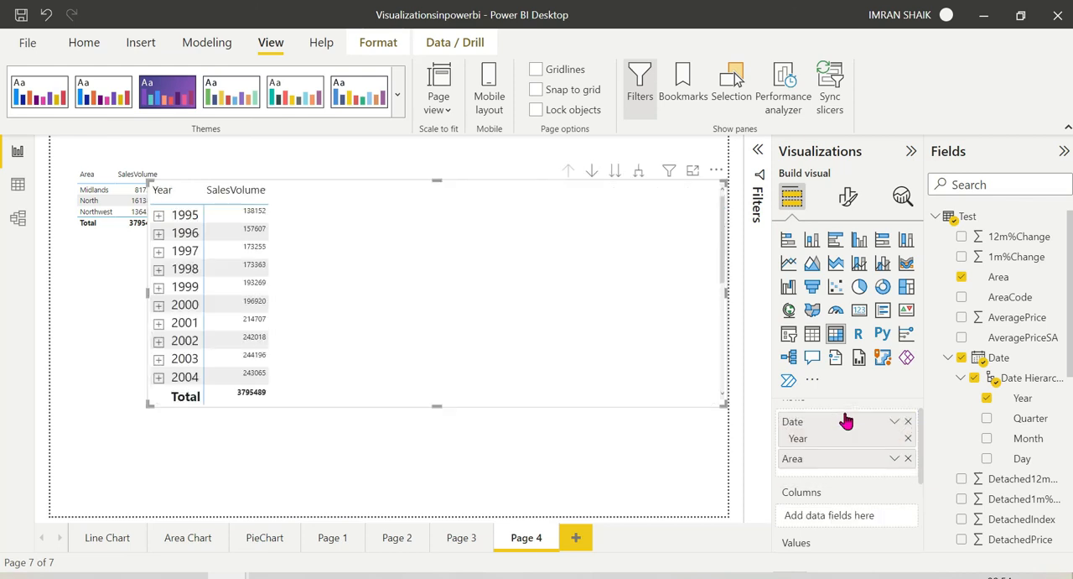
# Expand the 1995 row of the Year-over-Area matrix to show its areas
pyautogui.click(159, 214)
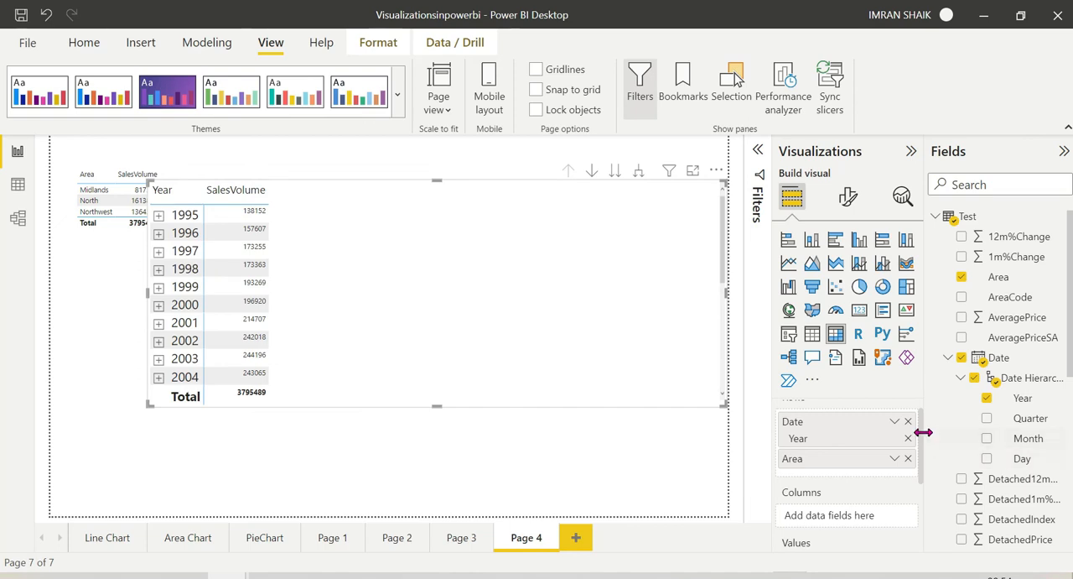
pyautogui.moveTo(922, 438)
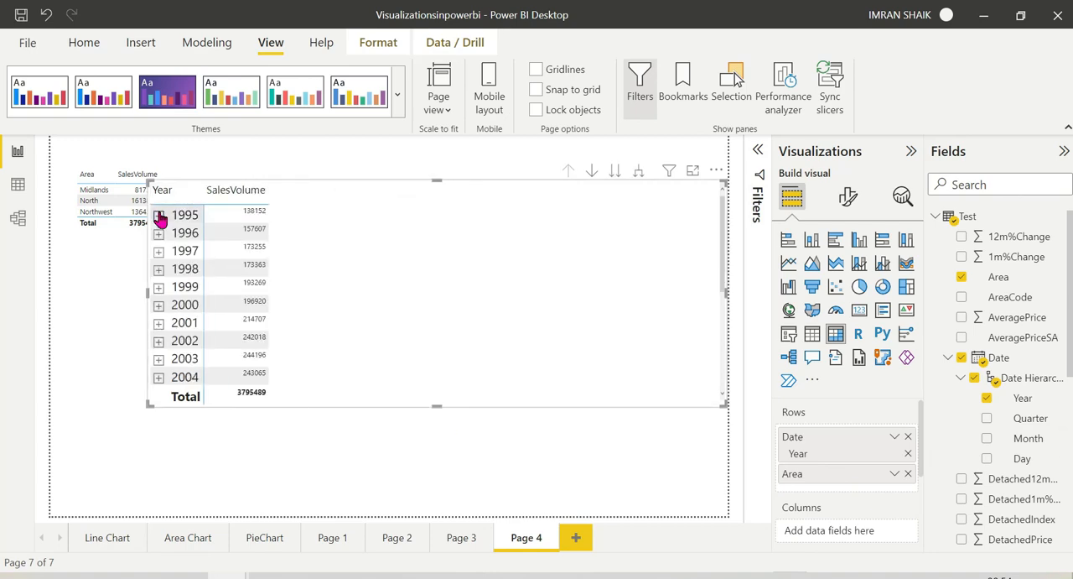
pyautogui.click(159, 215)
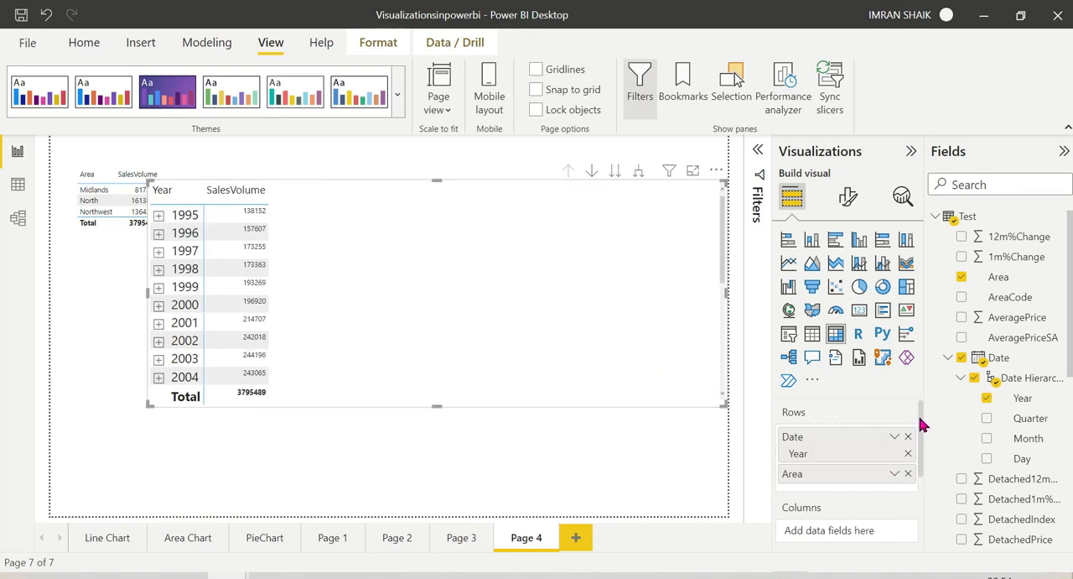
pyautogui.moveTo(319, 272)
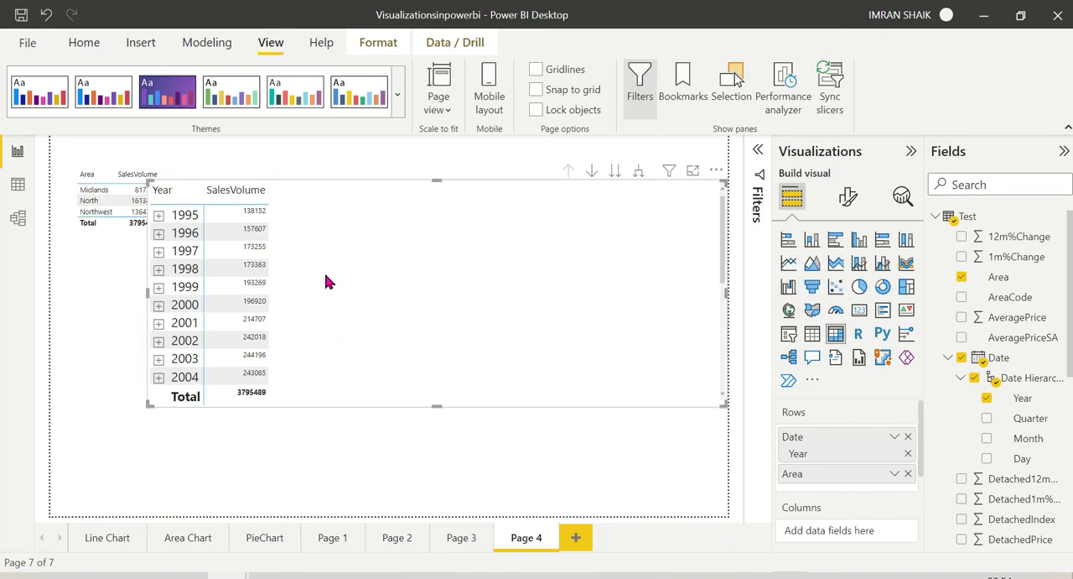
pyautogui.moveTo(154, 407)
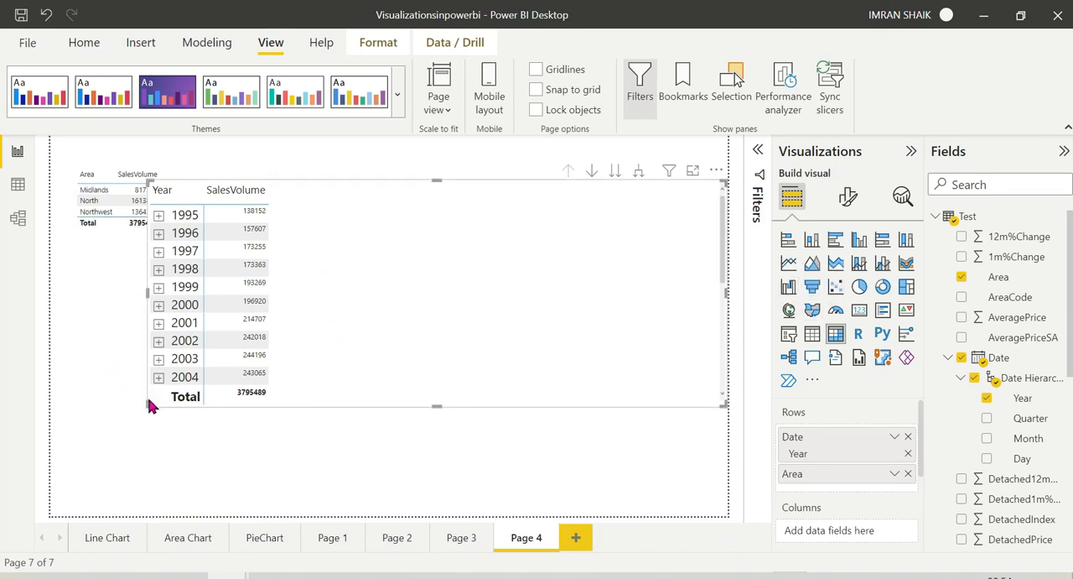
pyautogui.moveTo(149, 399)
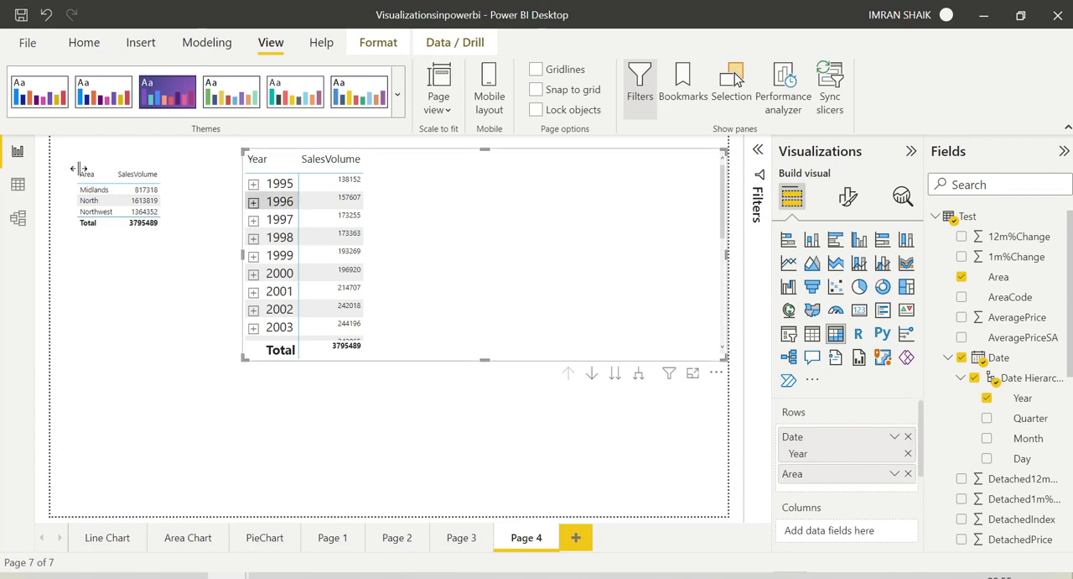
pyautogui.moveTo(248, 172)
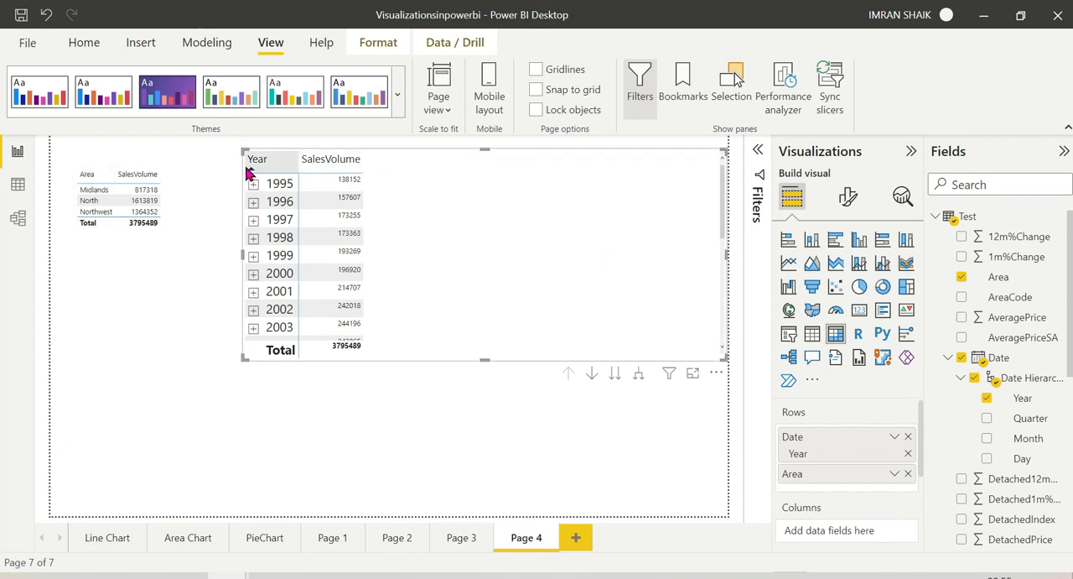
pyautogui.moveTo(499, 233)
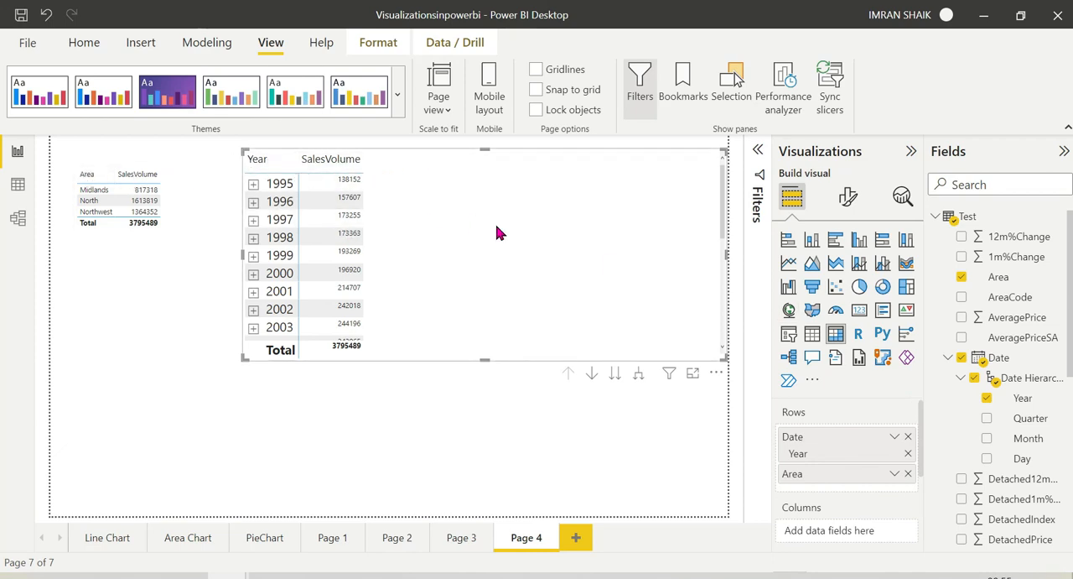
pyautogui.moveTo(545, 285)
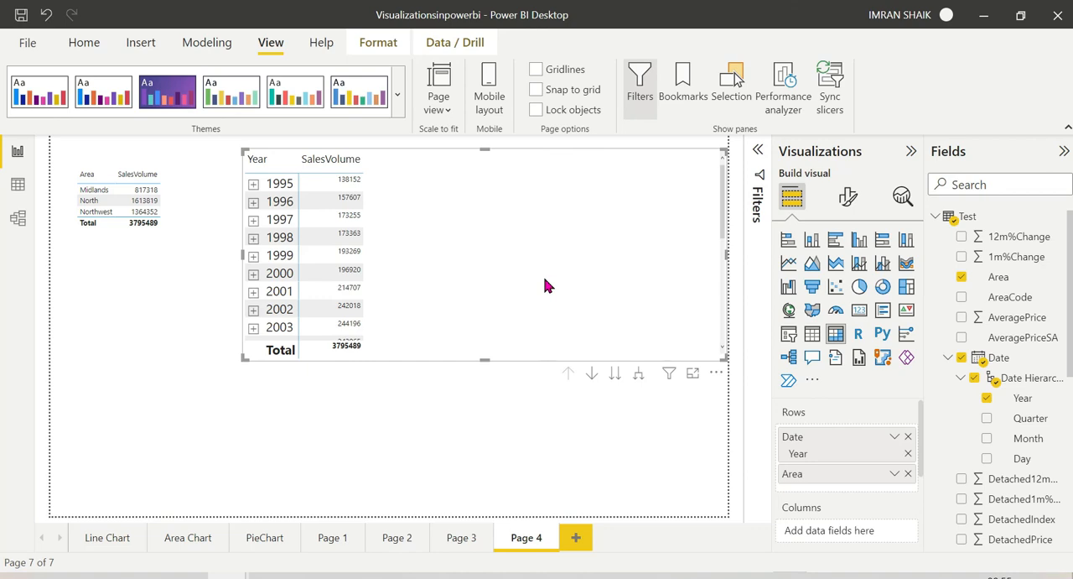